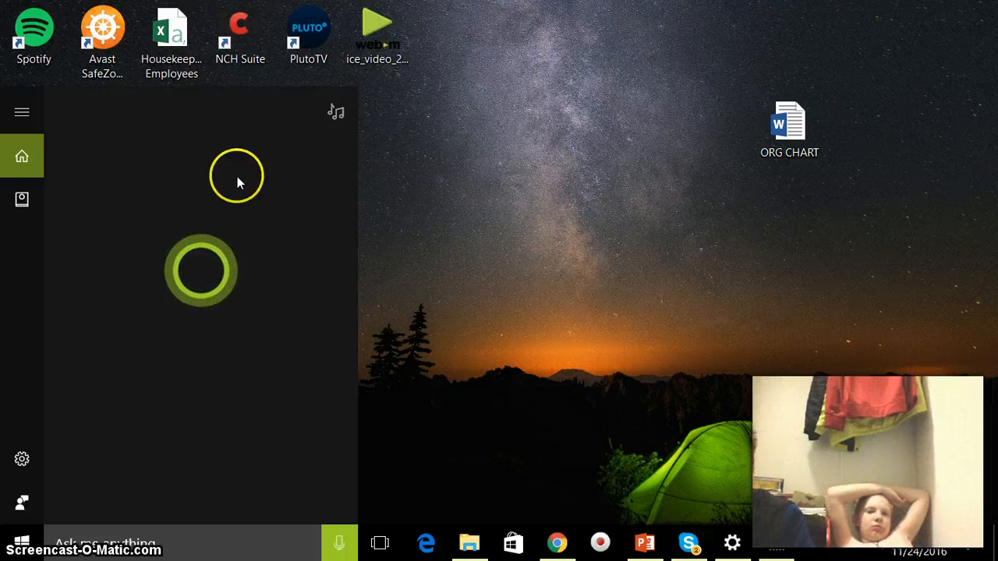
pyautogui.moveTo(188, 265)
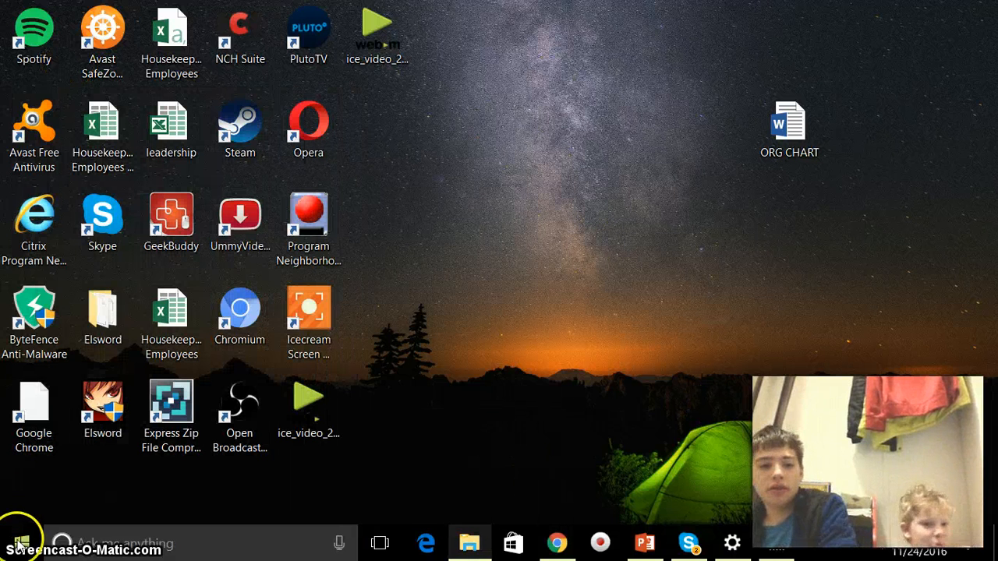
# - Bring up the Start menu all-apps list and scroll it down to the M section
pyautogui.click(22, 543)
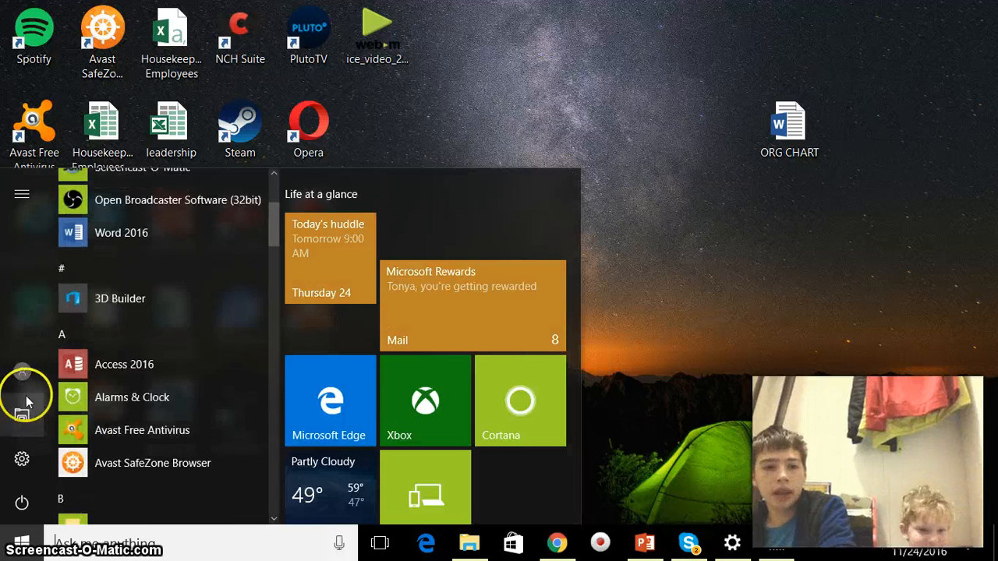
pyautogui.scroll(-3)
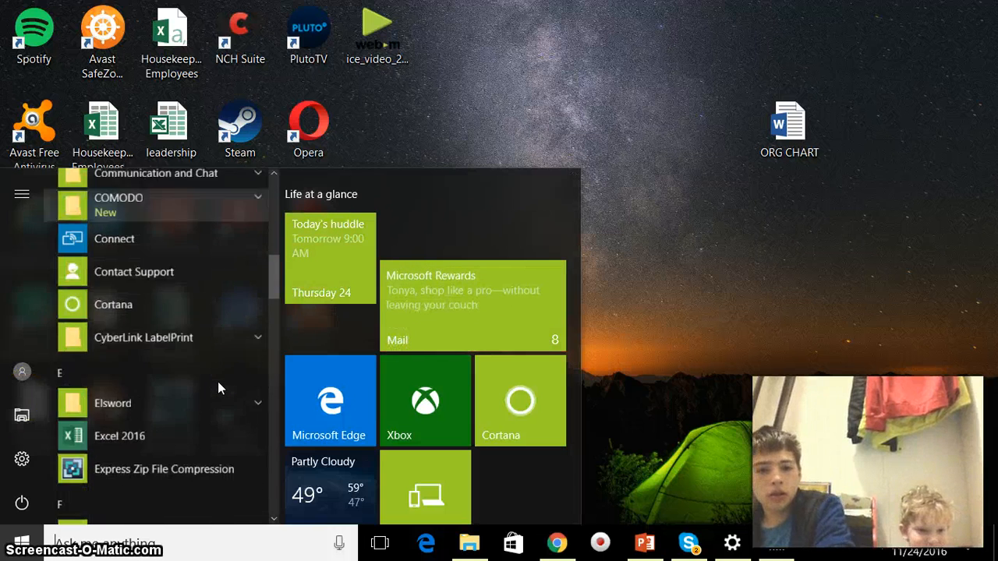
pyautogui.scroll(-3)
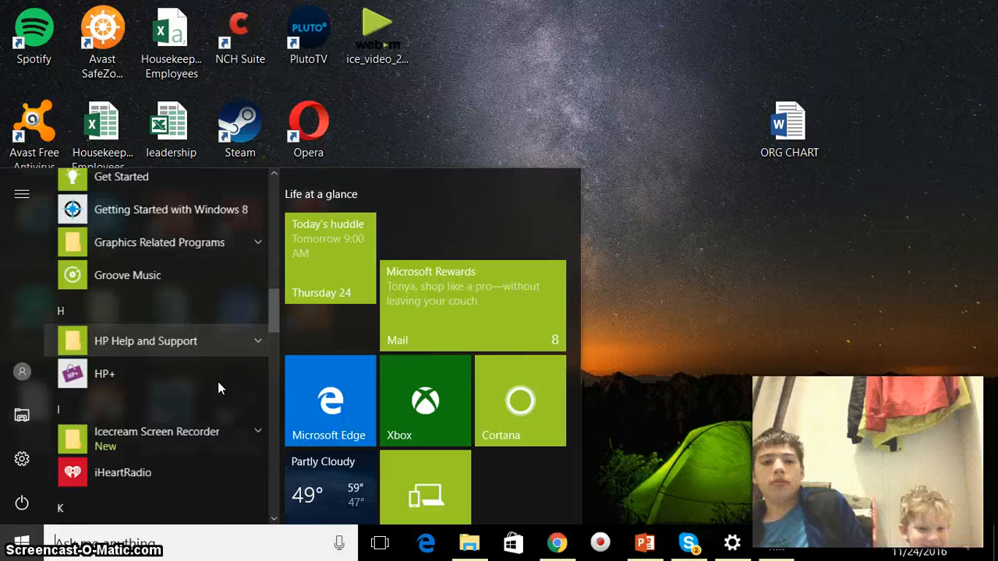
pyautogui.scroll(-3)
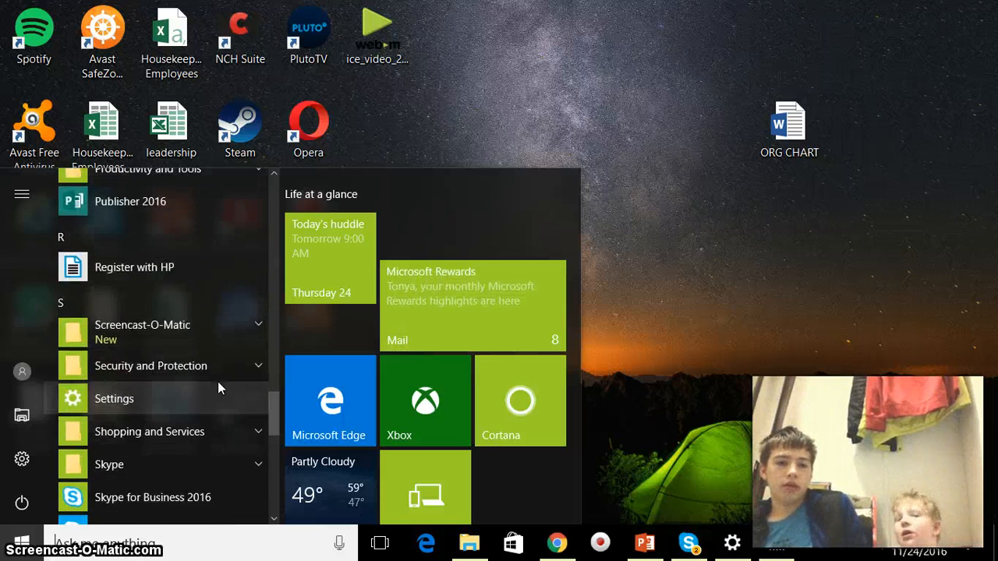
pyautogui.scroll(-3)
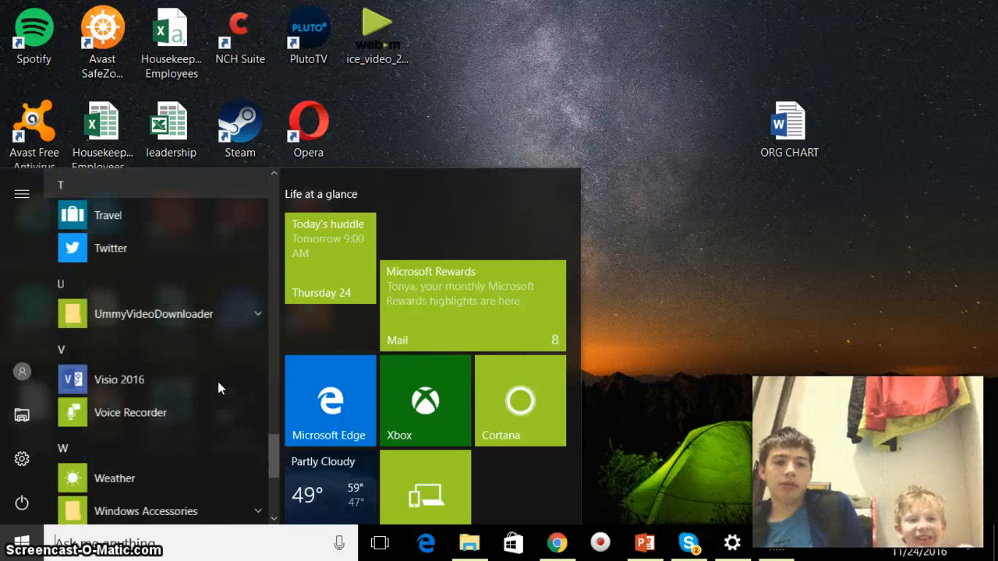
pyautogui.scroll(-3)
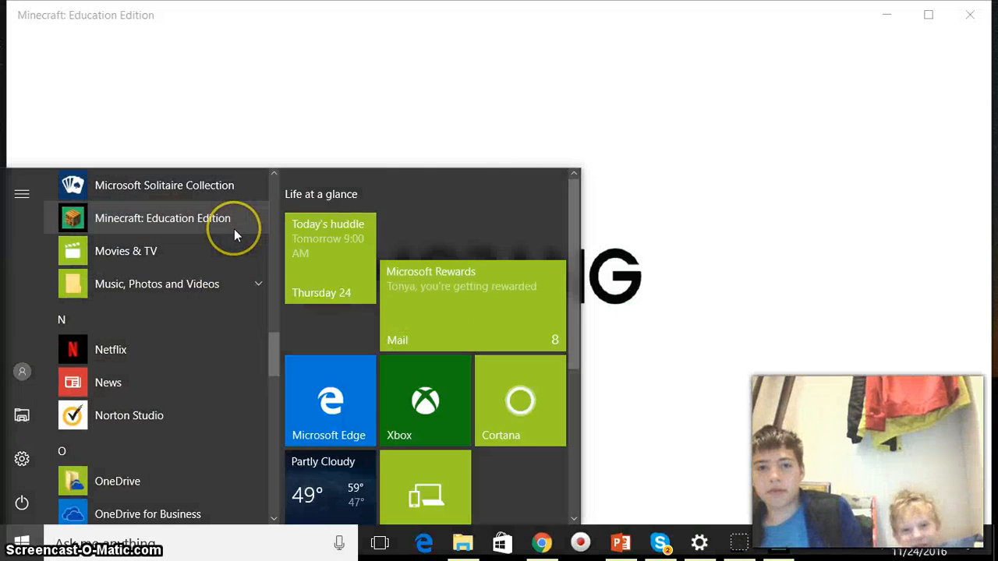
# - Launch Minecraft: Education Edition from the app list and let it load past the Mojang splash
pyautogui.click(162, 219)
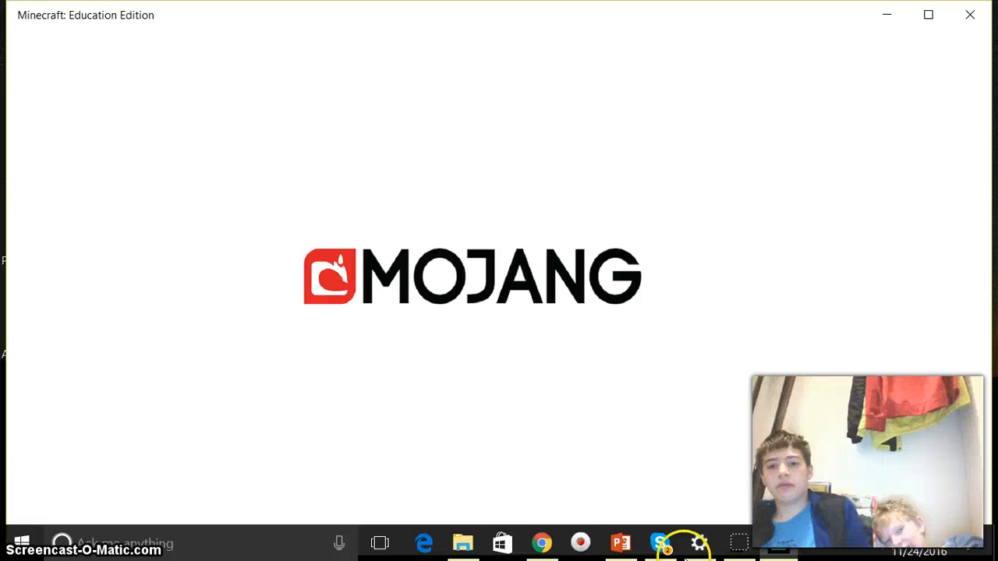
pyautogui.click(699, 542)
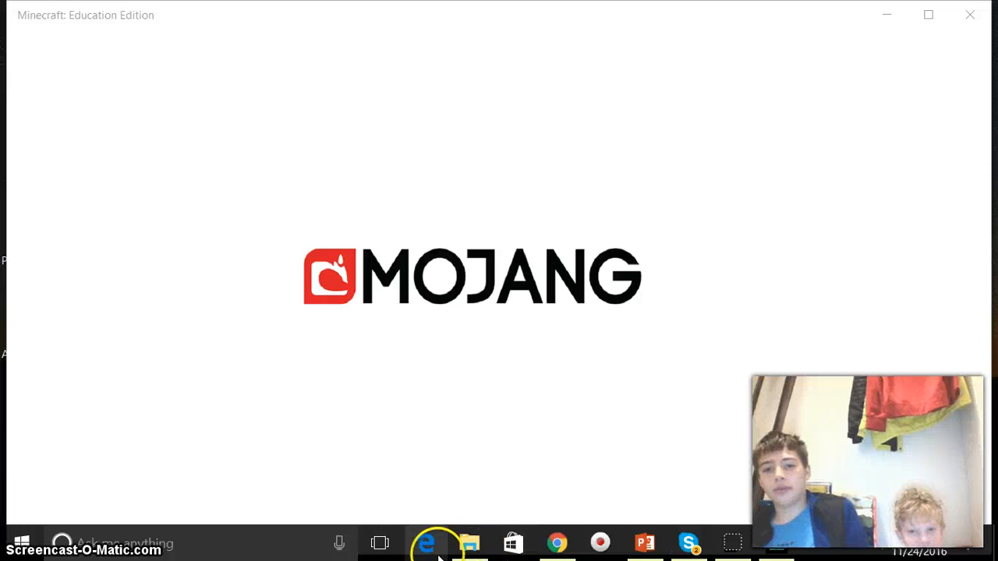
pyautogui.click(467, 543)
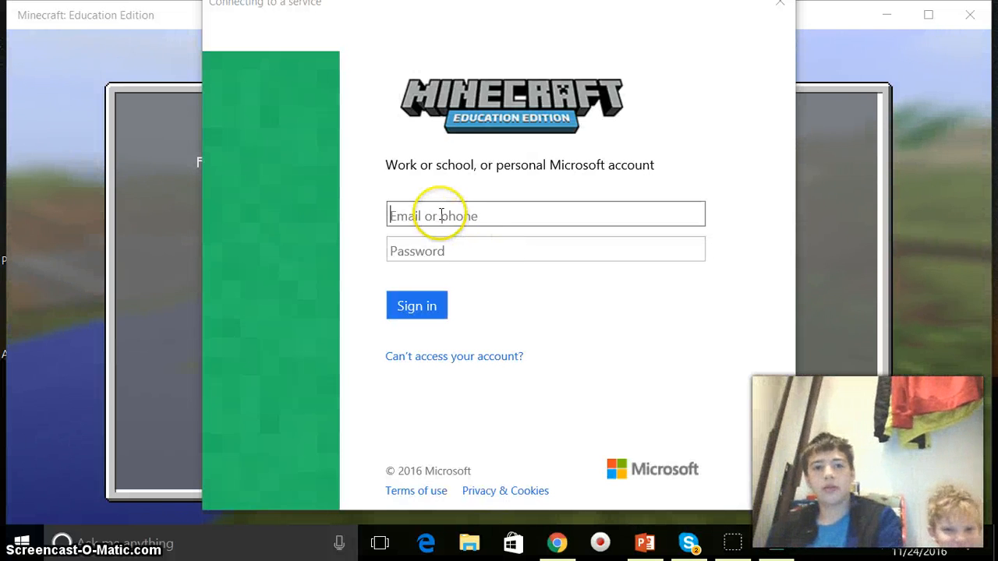
pyautogui.moveTo(638, 367)
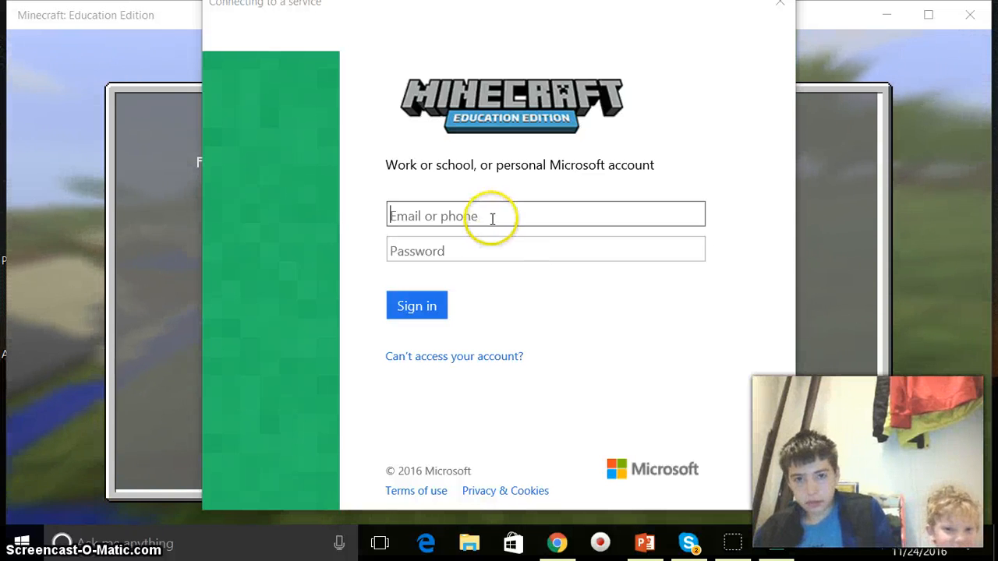
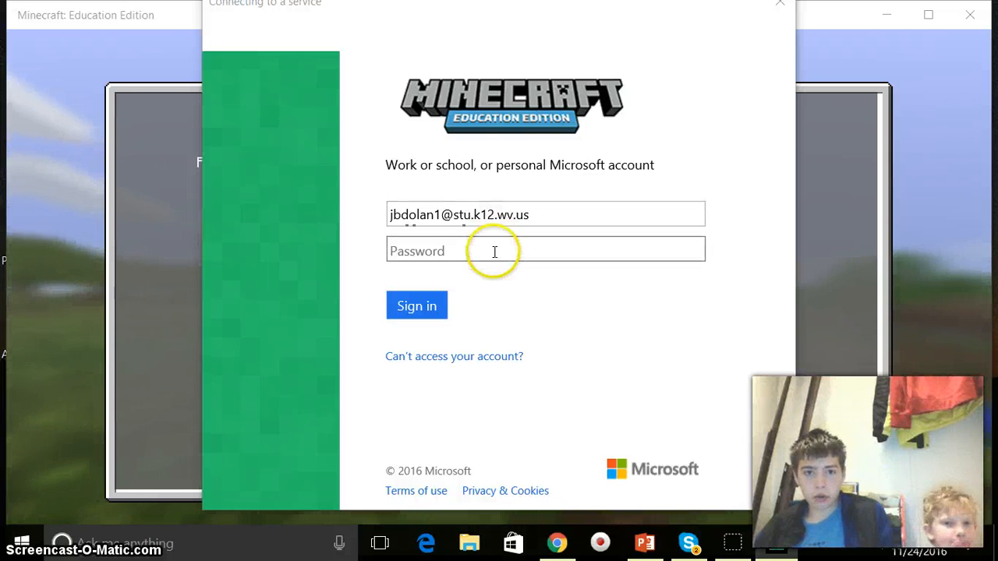
# - Move to the password stage and choose Work or school account for the address
pyautogui.click(416, 304)
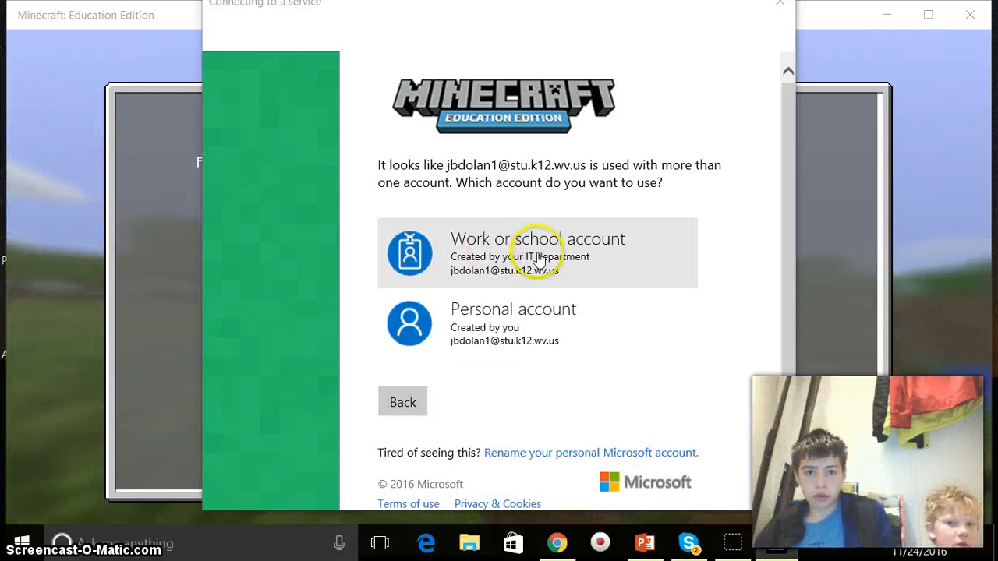
pyautogui.click(537, 253)
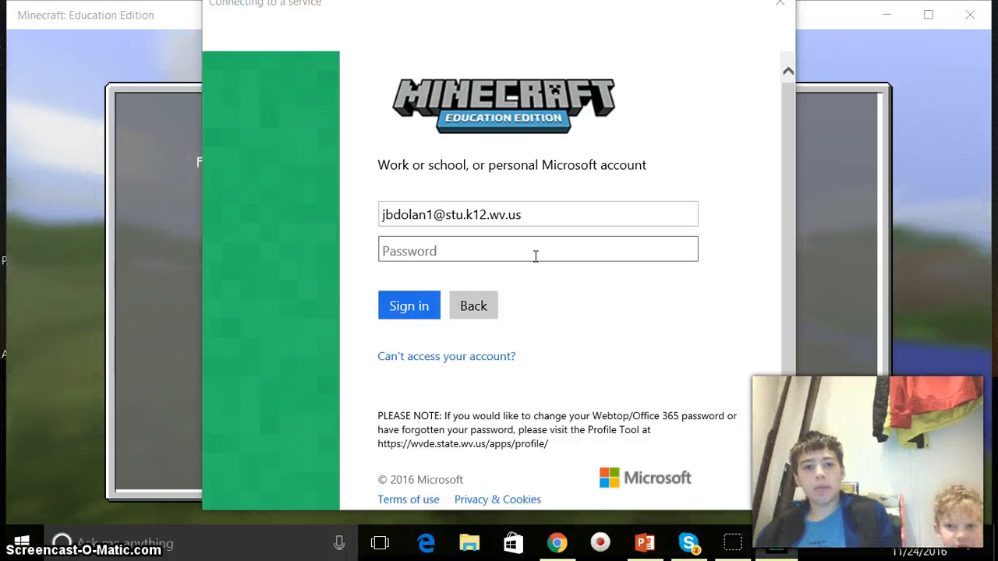
# - Enter the account password and submit it to sign in to Minecraft: Education Edition
pyautogui.click(536, 250)
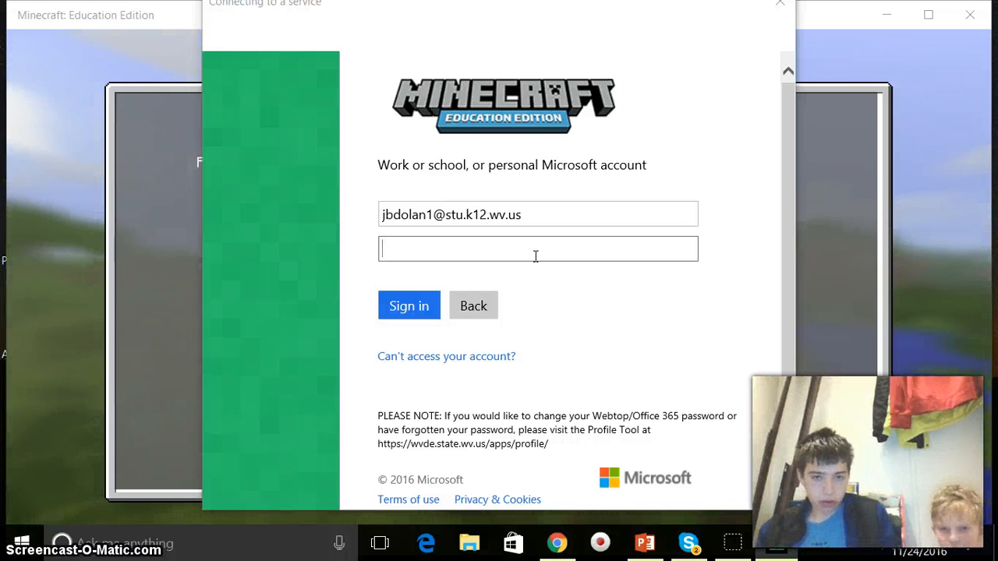
pyautogui.write('••')
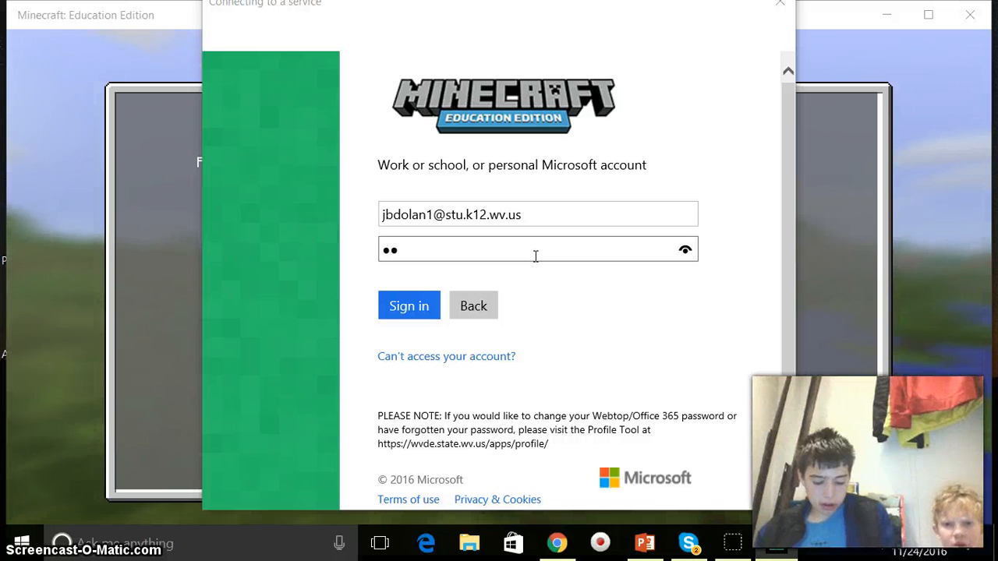
pyautogui.write('••')
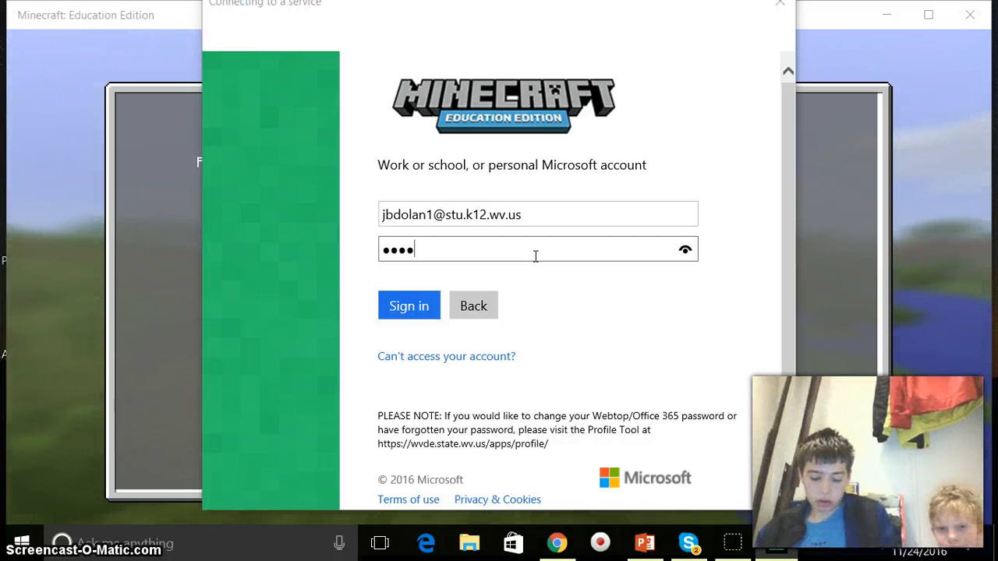
pyautogui.write('••••')
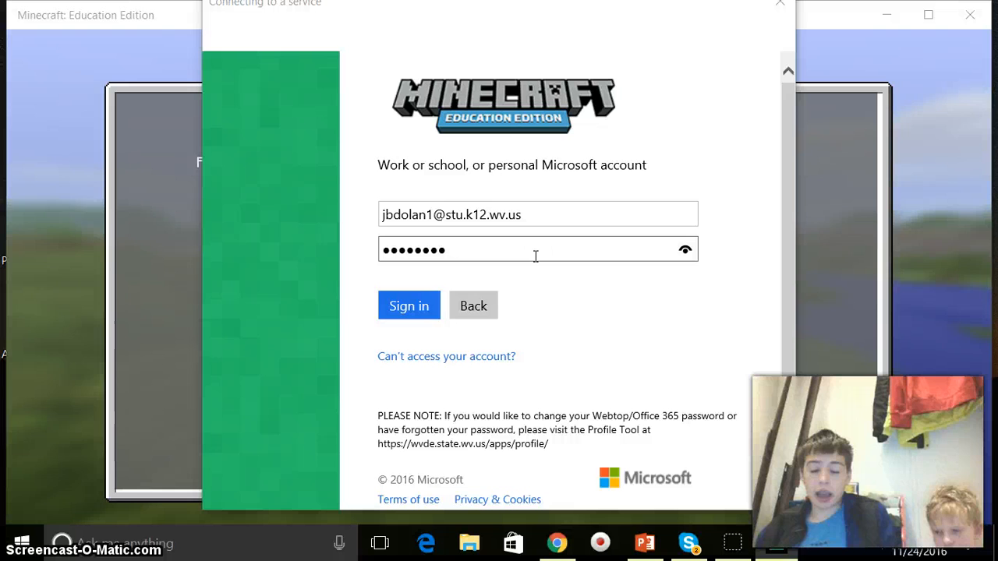
pyautogui.click(409, 305)
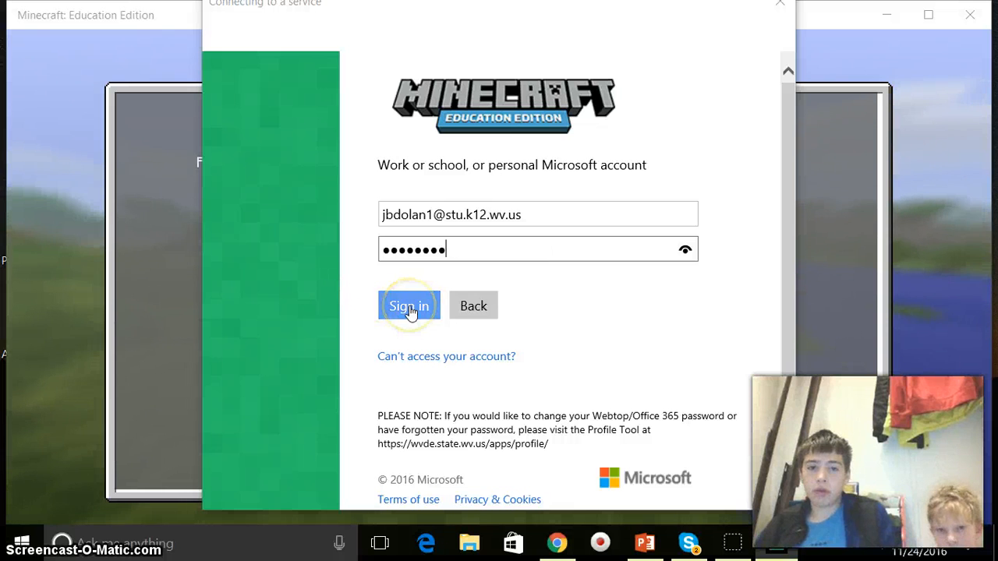
pyautogui.click(409, 304)
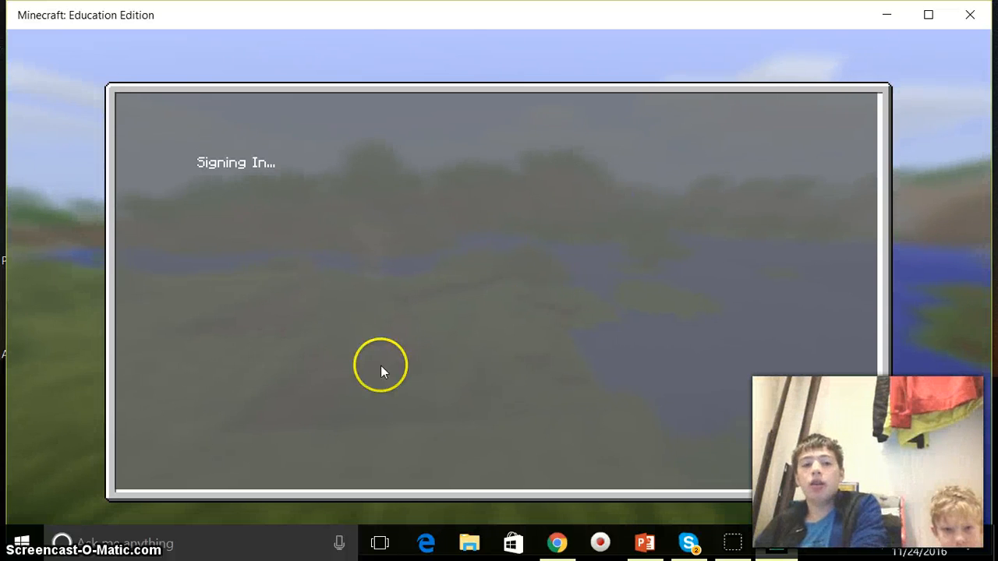
pyautogui.moveTo(262, 172)
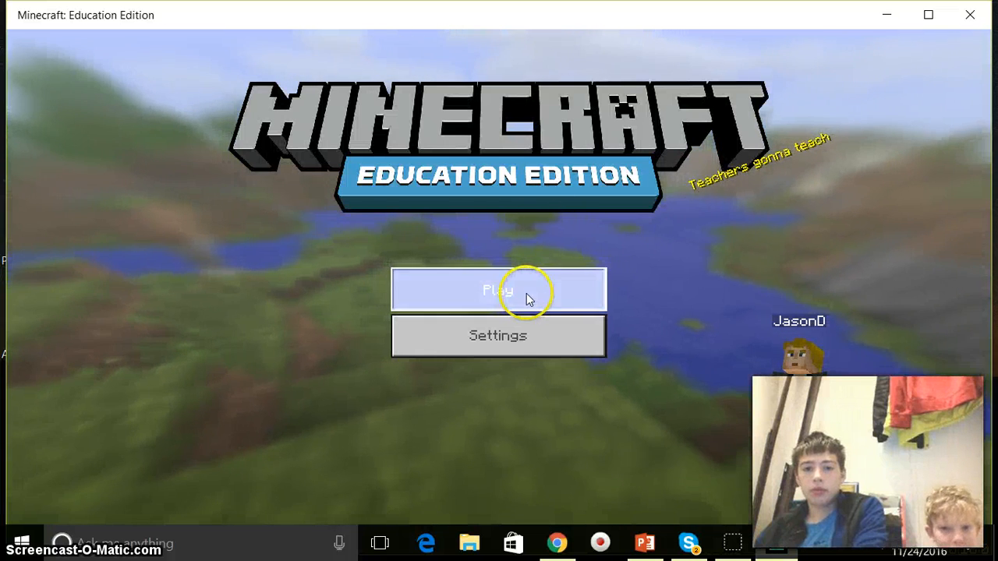
# - Start a new game and create My World with the default Survival, Peaceful settings
pyautogui.click(499, 290)
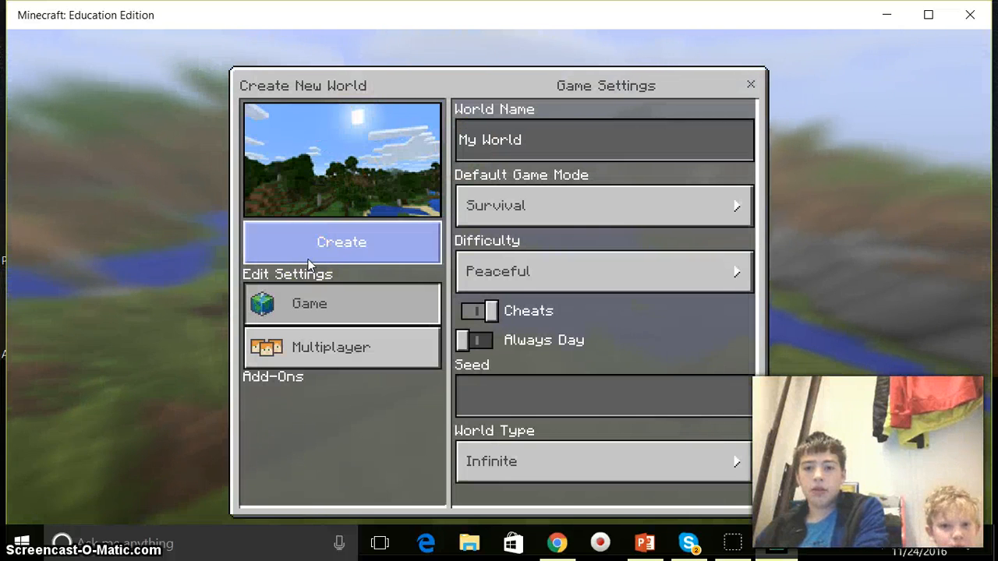
pyautogui.click(342, 241)
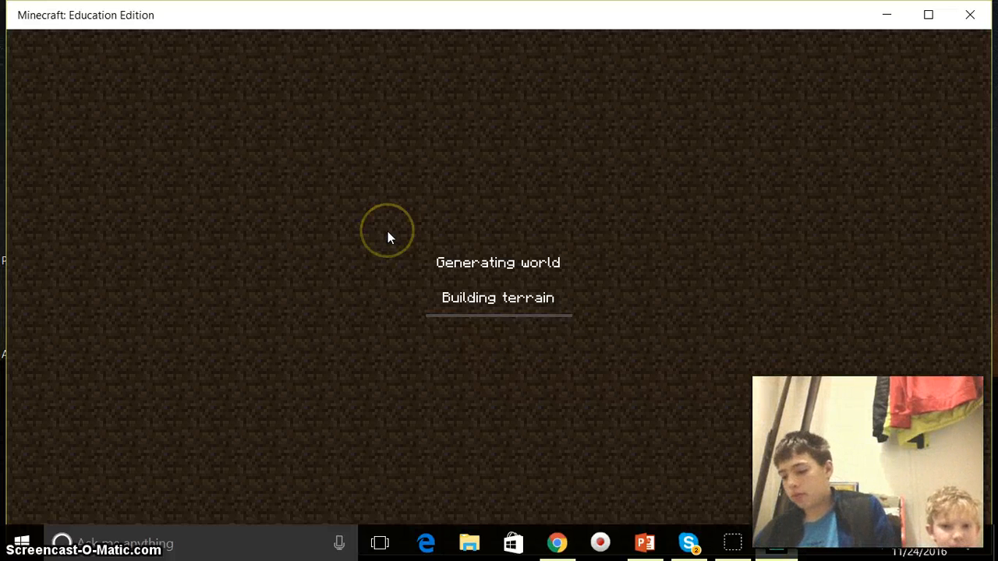
pyautogui.moveTo(396, 149)
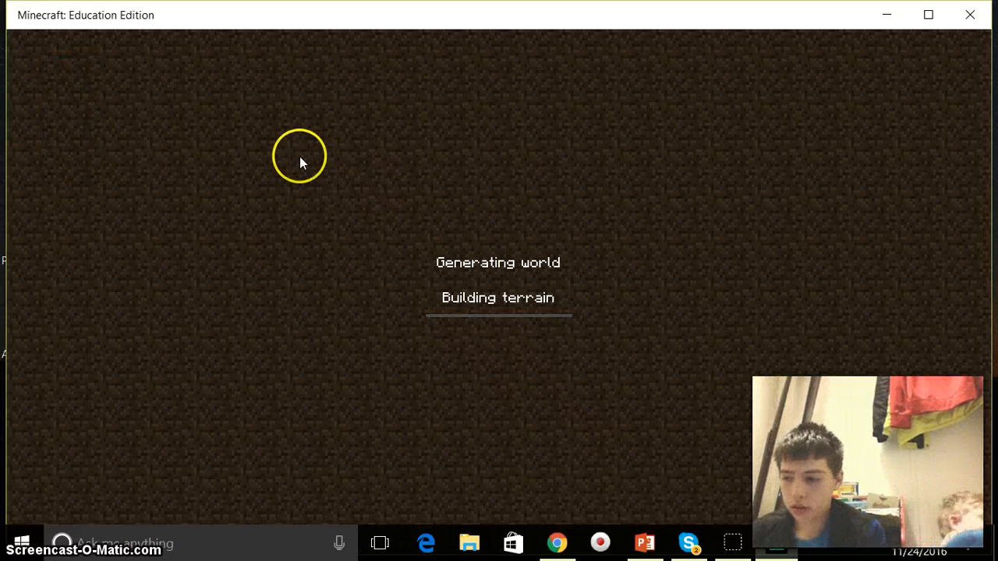
pyautogui.moveTo(293, 106)
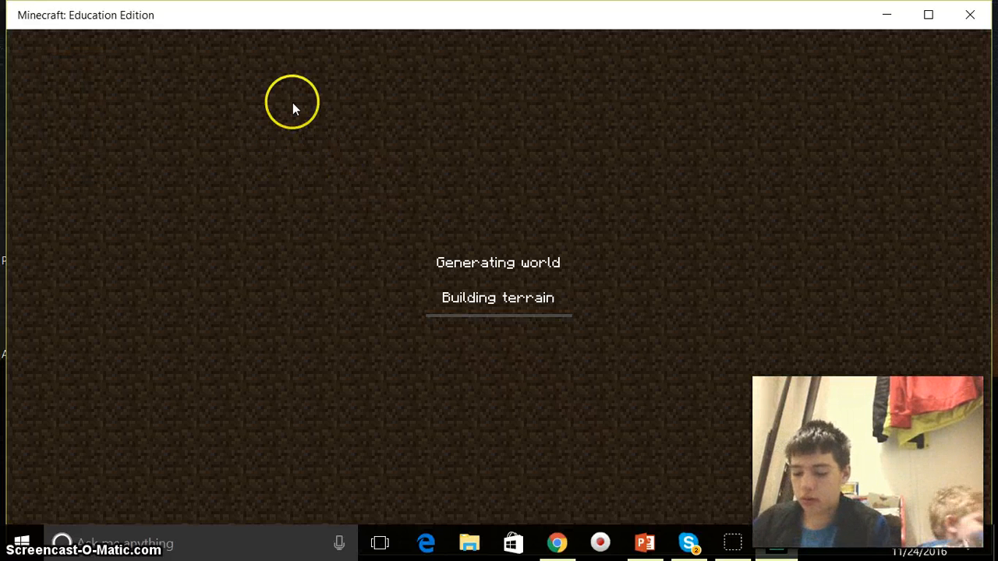
pyautogui.moveTo(273, 116)
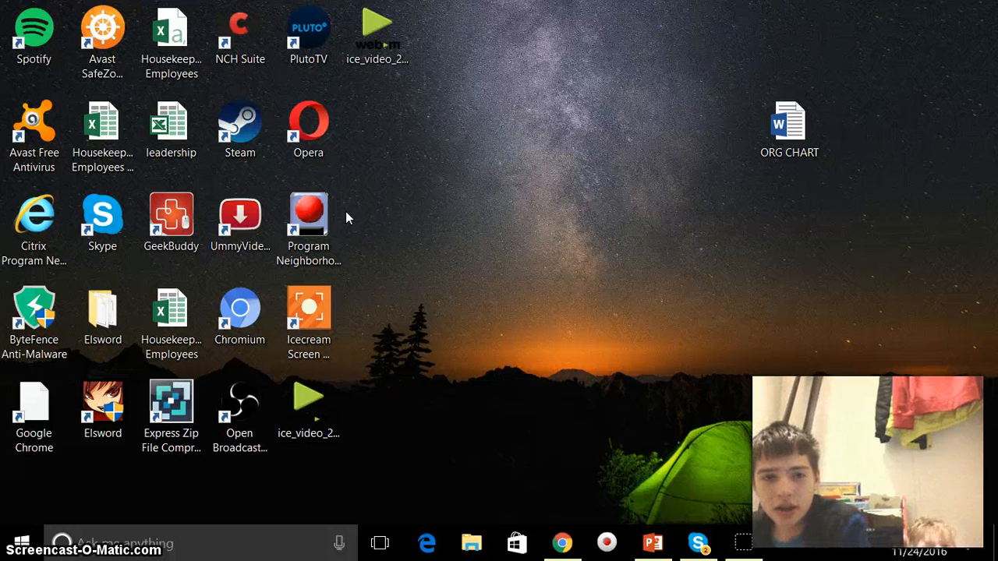
# - Relaunch Minecraft: Education Edition from the Start menu app list and close the menu to watch it load
pyautogui.click(13, 543)
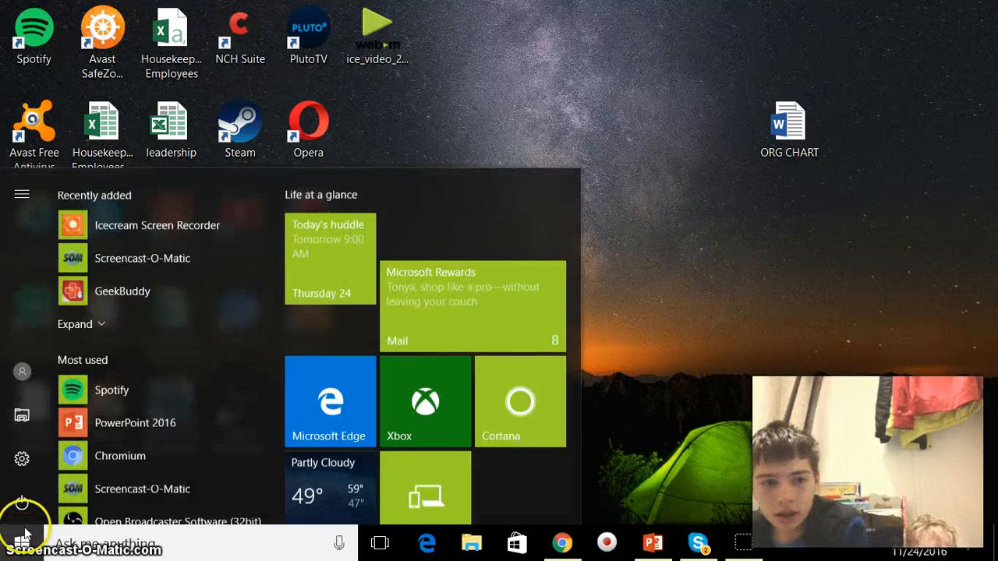
pyautogui.scroll(-3)
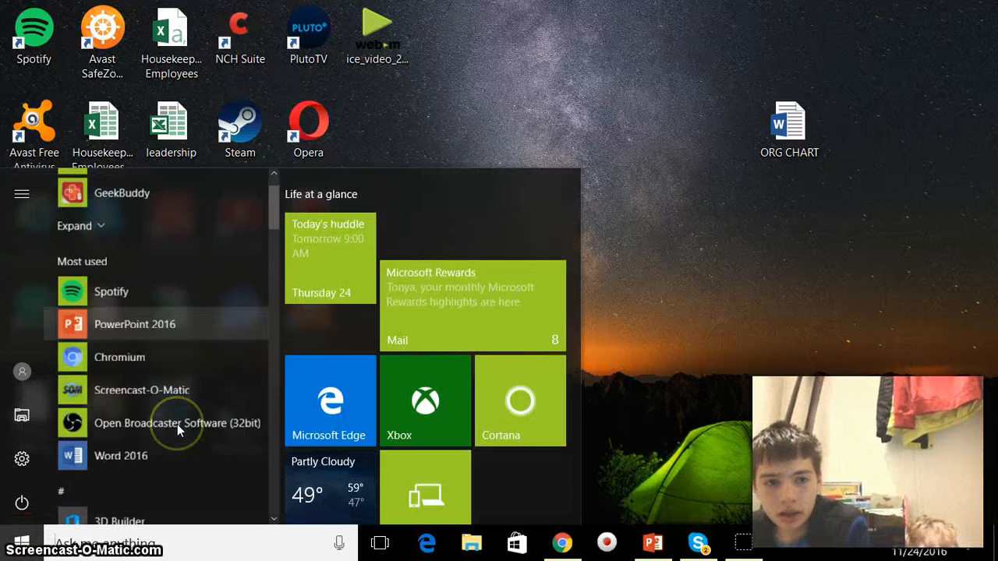
pyautogui.scroll(-3)
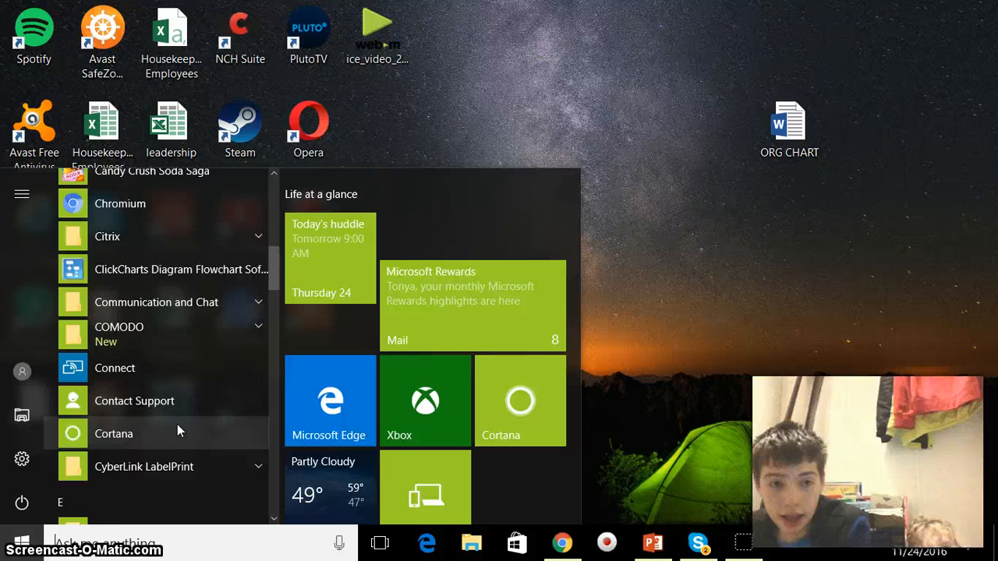
pyautogui.scroll(-3)
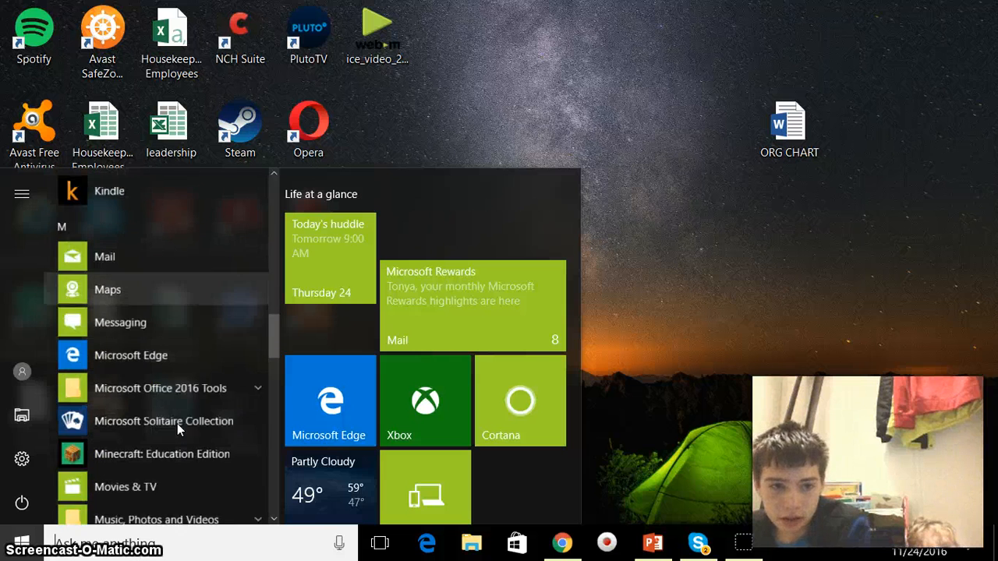
pyautogui.scroll(-3)
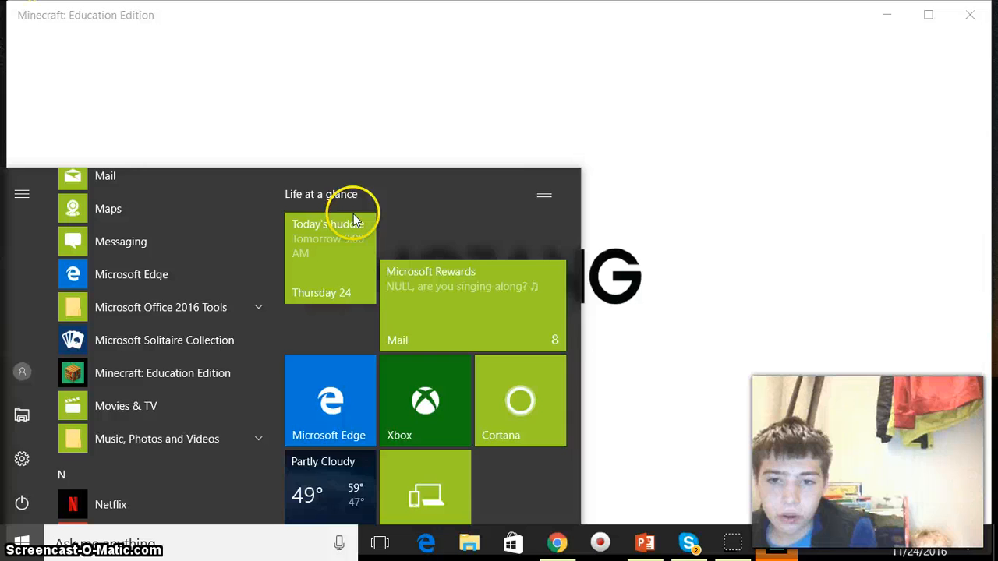
pyautogui.click(162, 373)
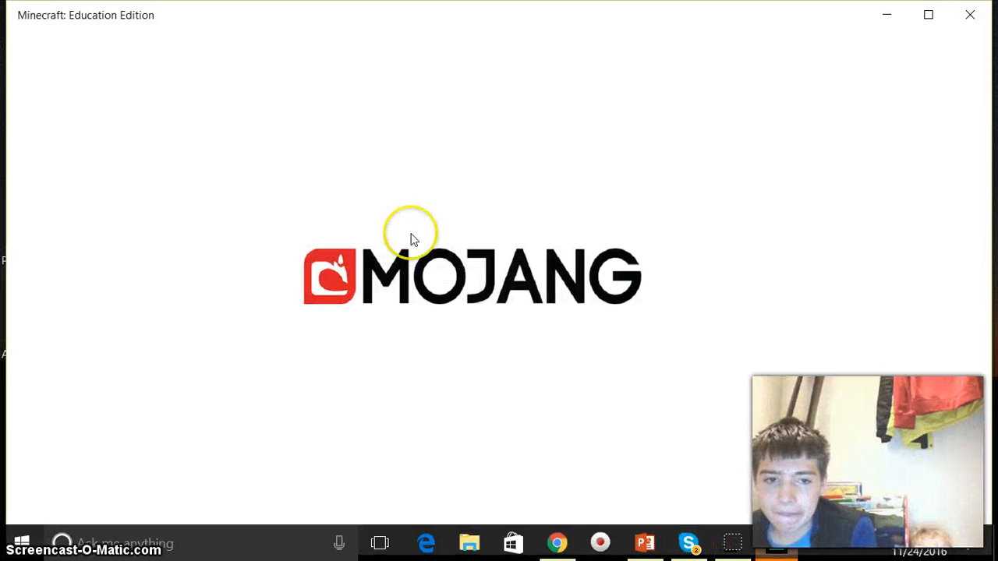
pyautogui.moveTo(741, 483)
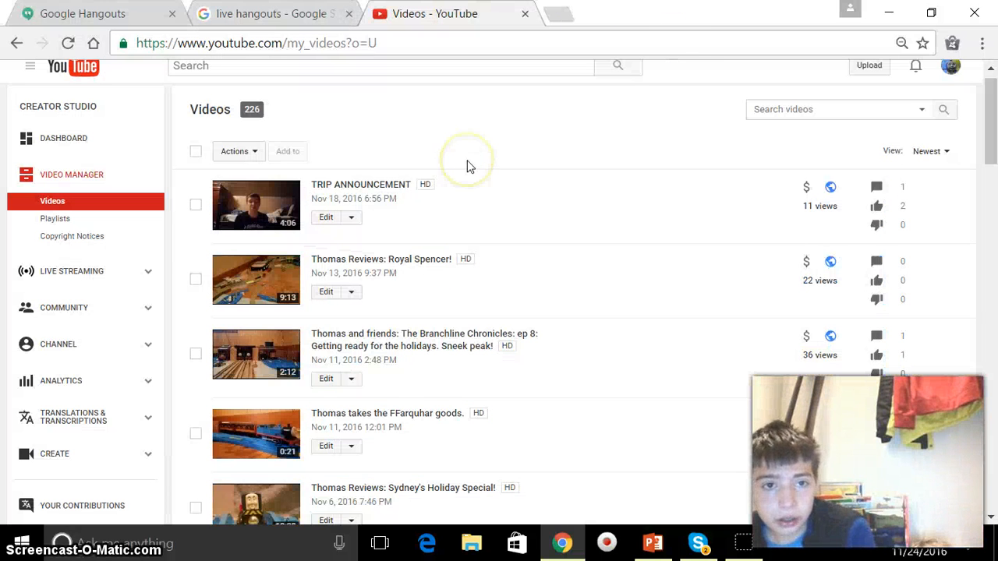
pyautogui.moveTo(721, 19)
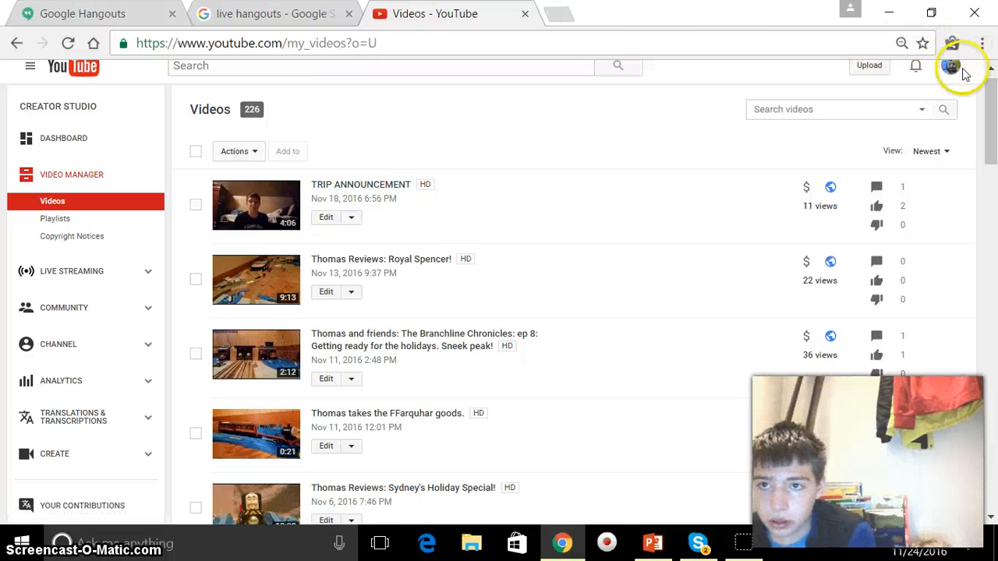
pyautogui.moveTo(466, 128)
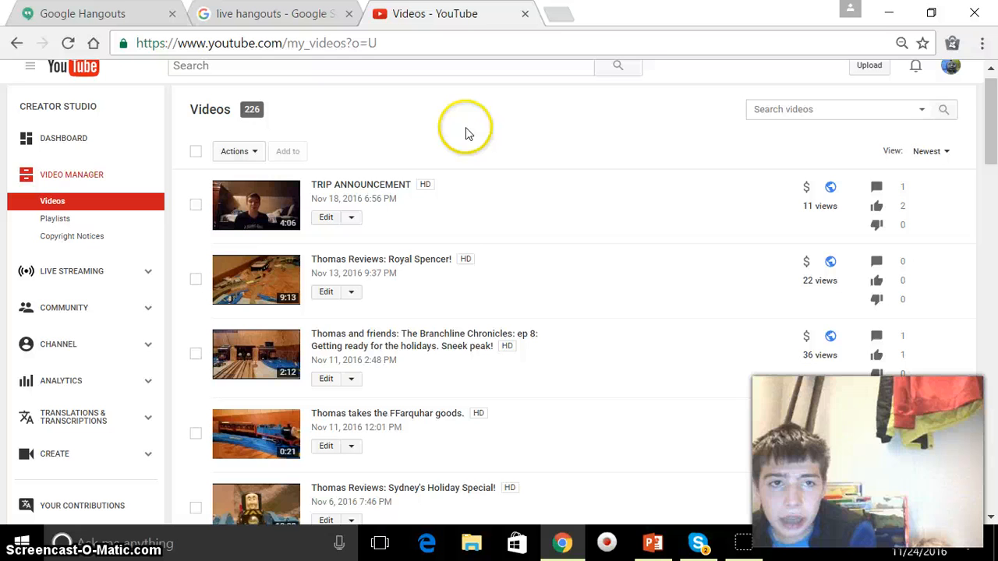
# - Search YouTube for 'innapropirate potatoe', fixing a mistyped 'pa' before submitting
pyautogui.click(382, 78)
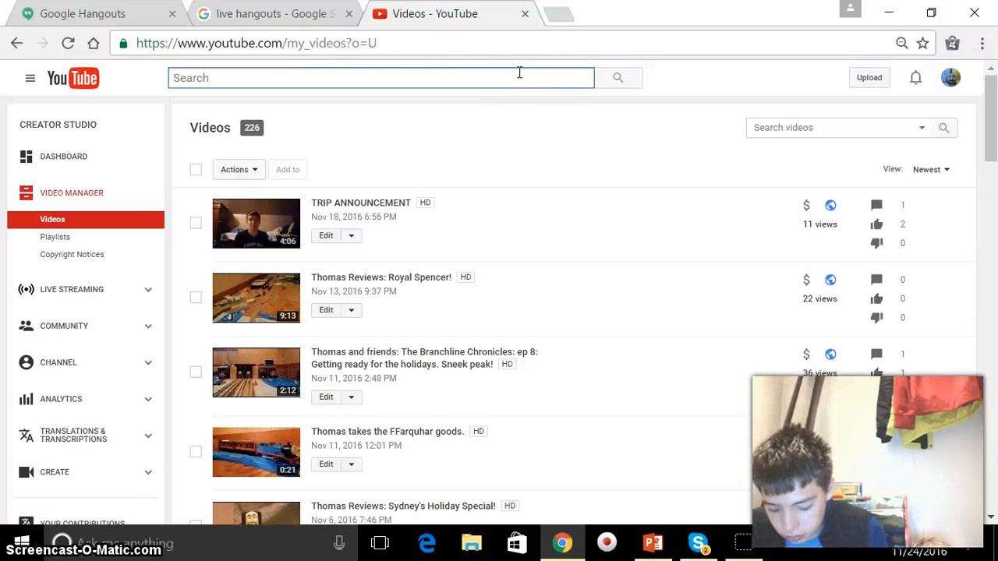
pyautogui.write('innapropirate')
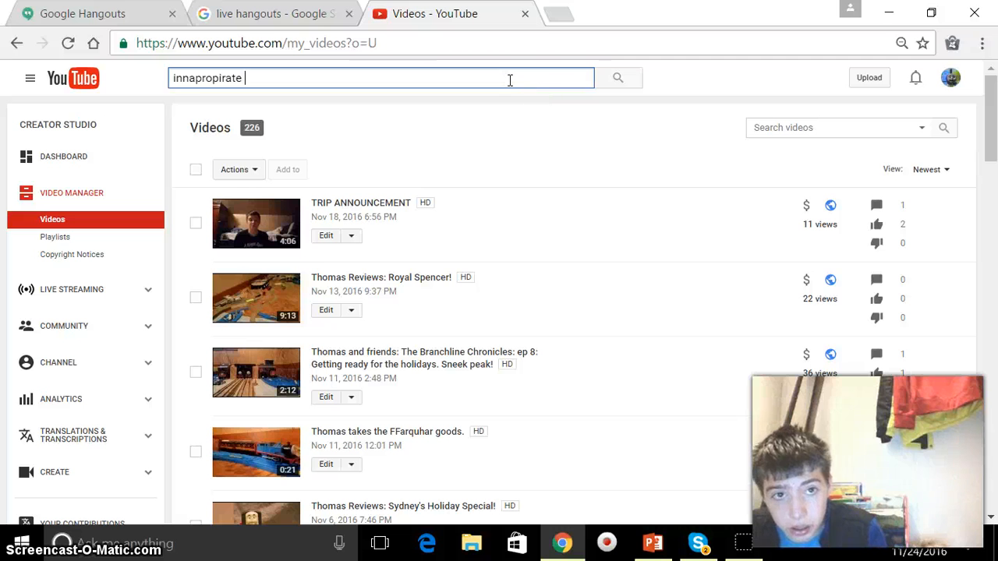
pyautogui.write('pat')
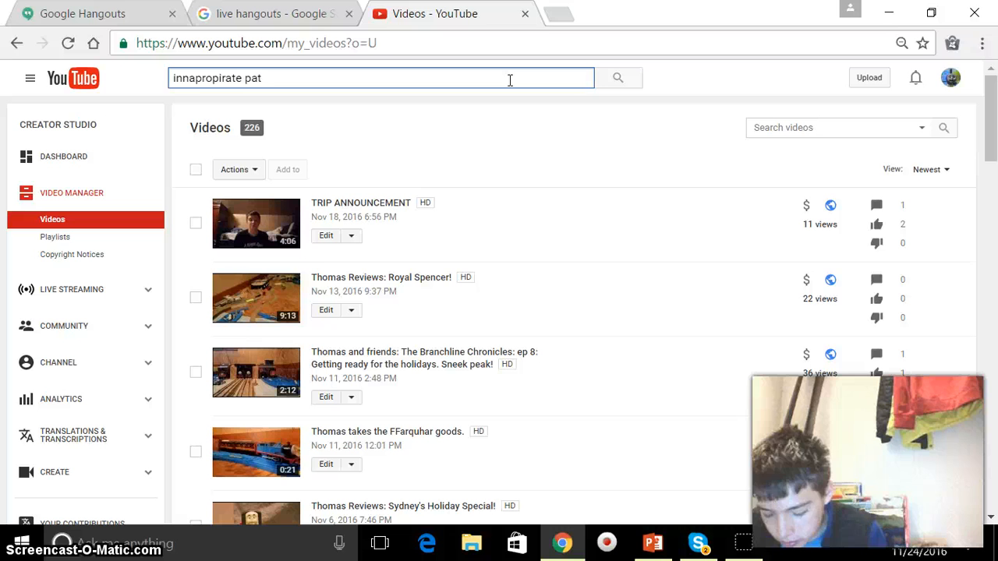
pyautogui.press('Backspace')
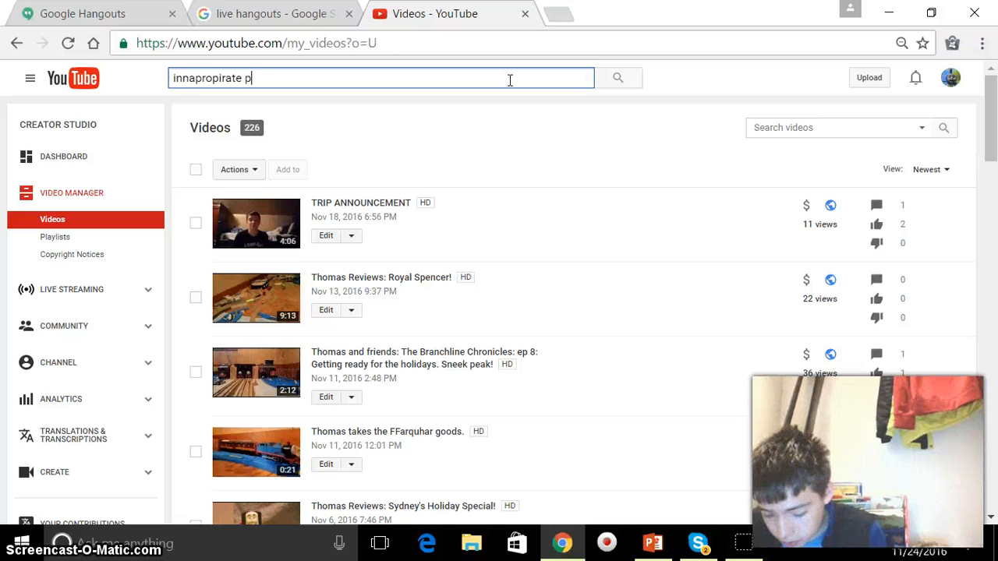
pyautogui.write('otatoe')
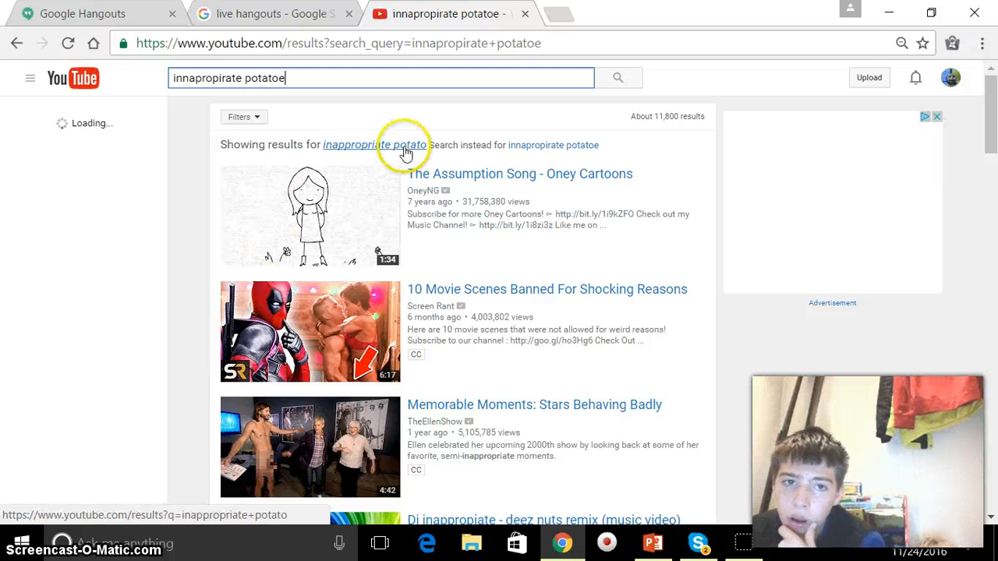
# - Switch to the corrected 'inappropriate potato' results and open YouTube's side navigation guide
pyautogui.click(374, 145)
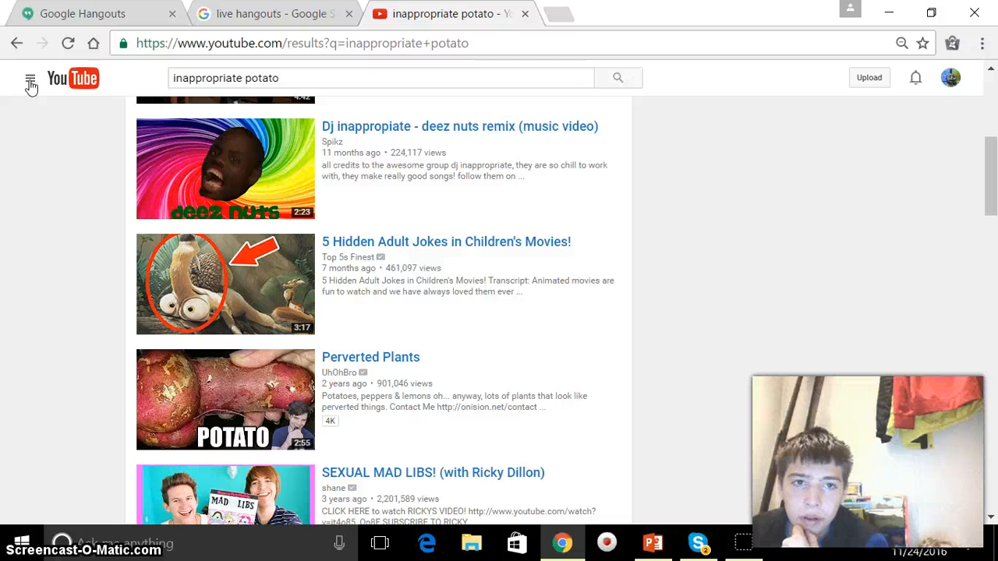
pyautogui.click(72, 78)
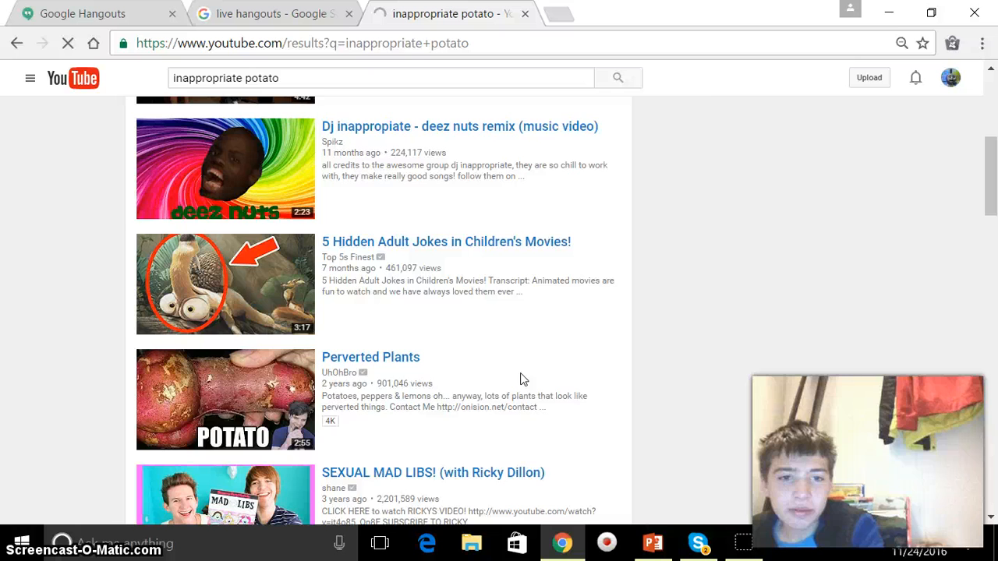
pyautogui.click(30, 78)
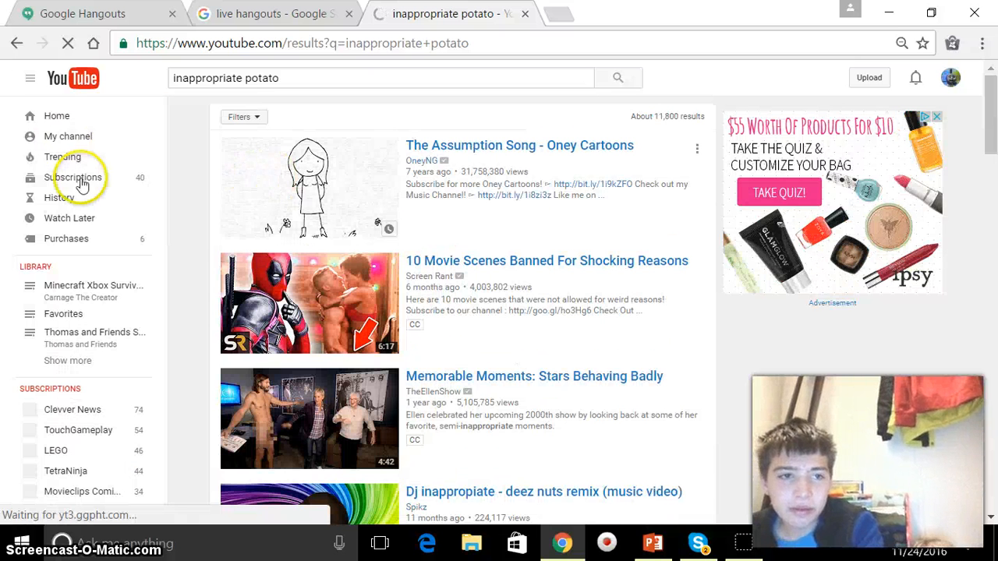
# - Go to the Subscriptions feed and scroll down through the long list of subscribed channels
pyautogui.click(72, 178)
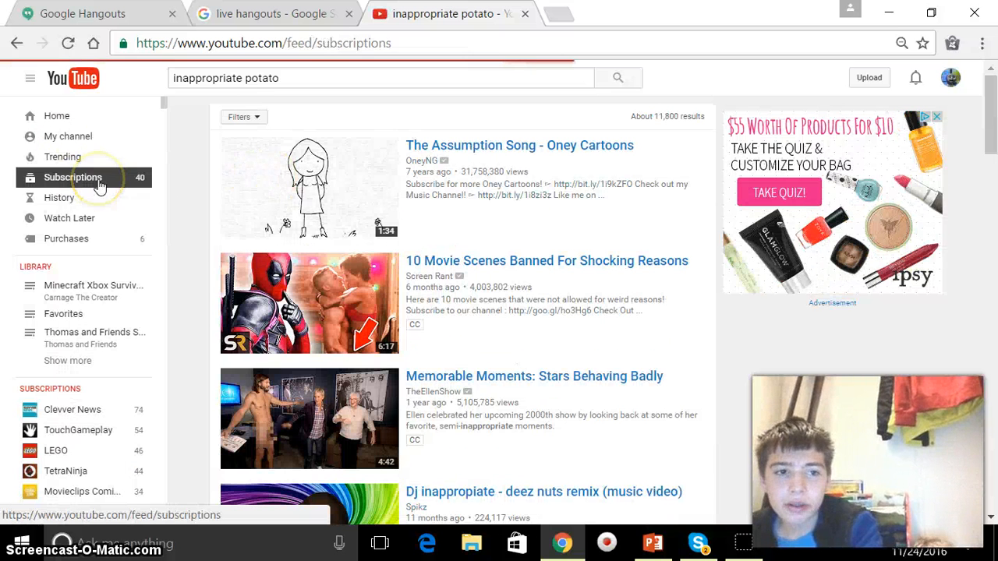
pyautogui.click(72, 177)
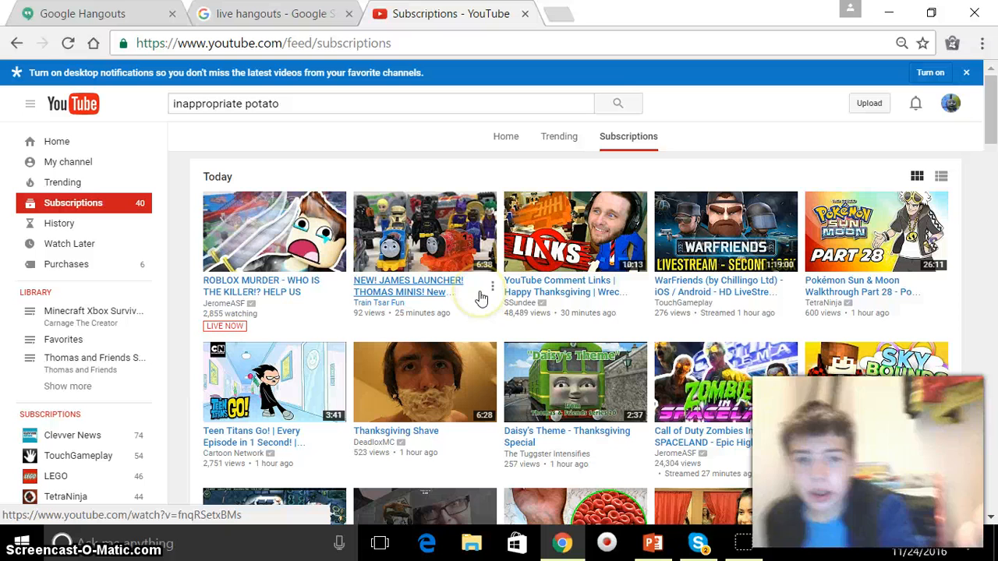
pyautogui.moveTo(482, 298)
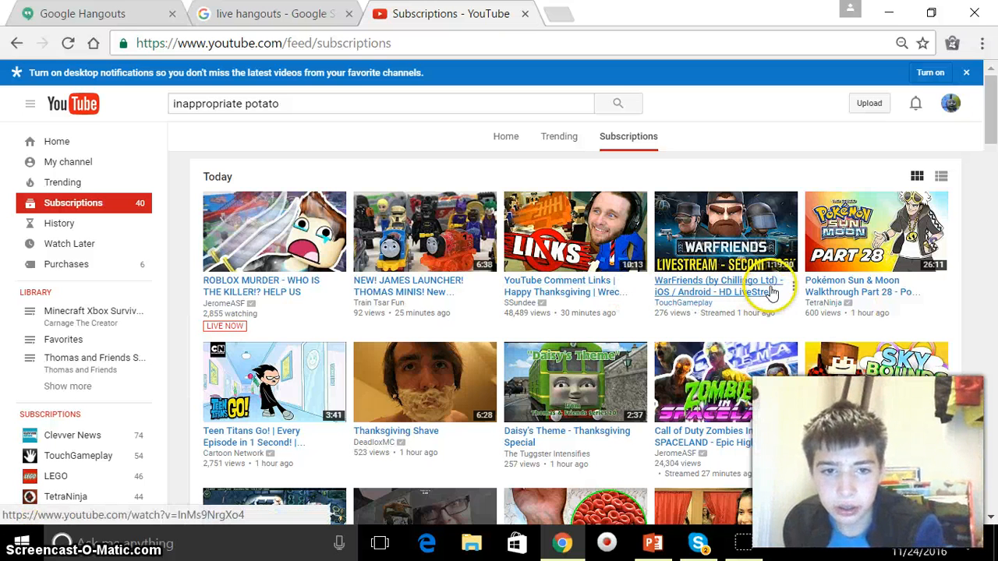
pyautogui.scroll(-3)
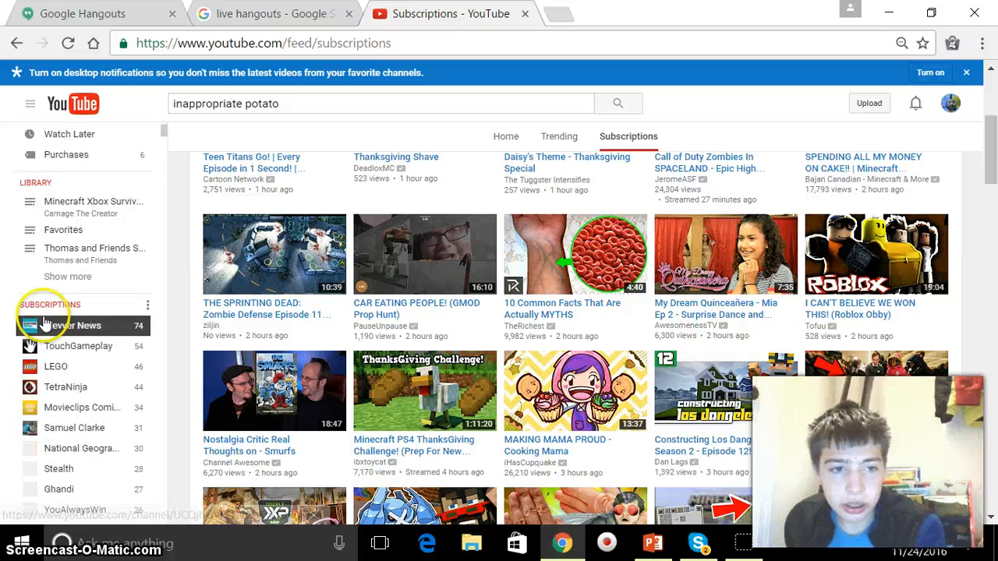
pyautogui.scroll(-3)
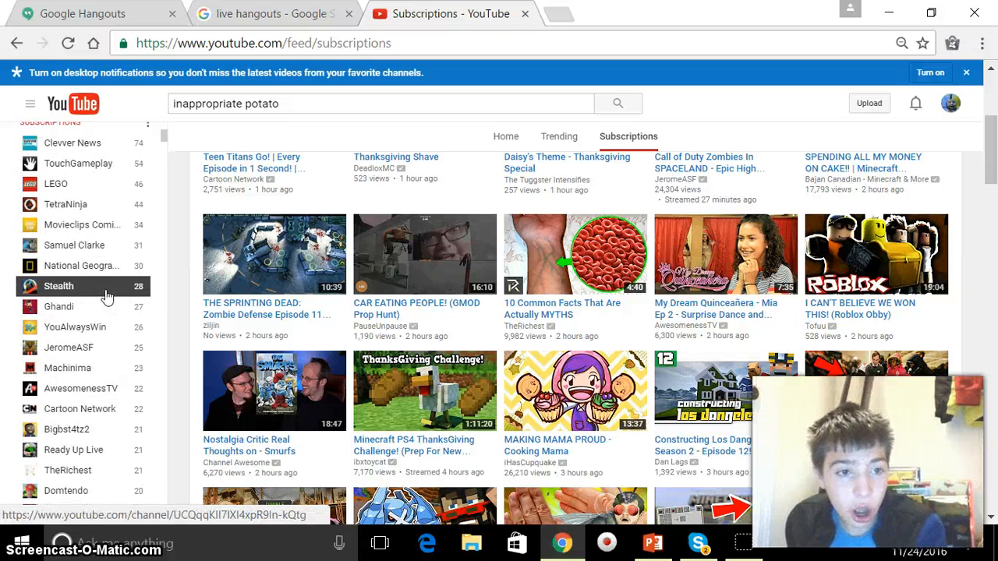
pyautogui.scroll(-3)
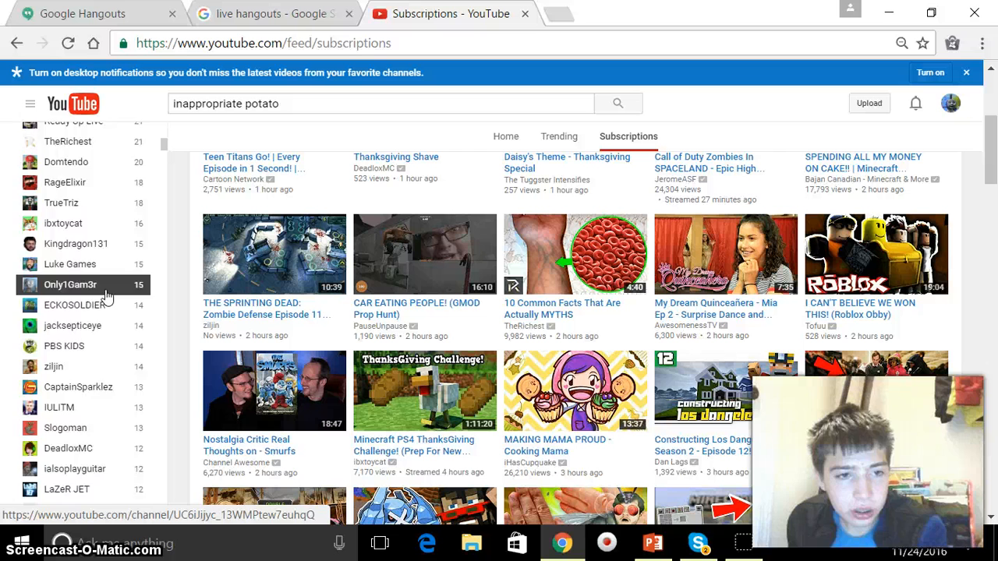
pyautogui.scroll(-3)
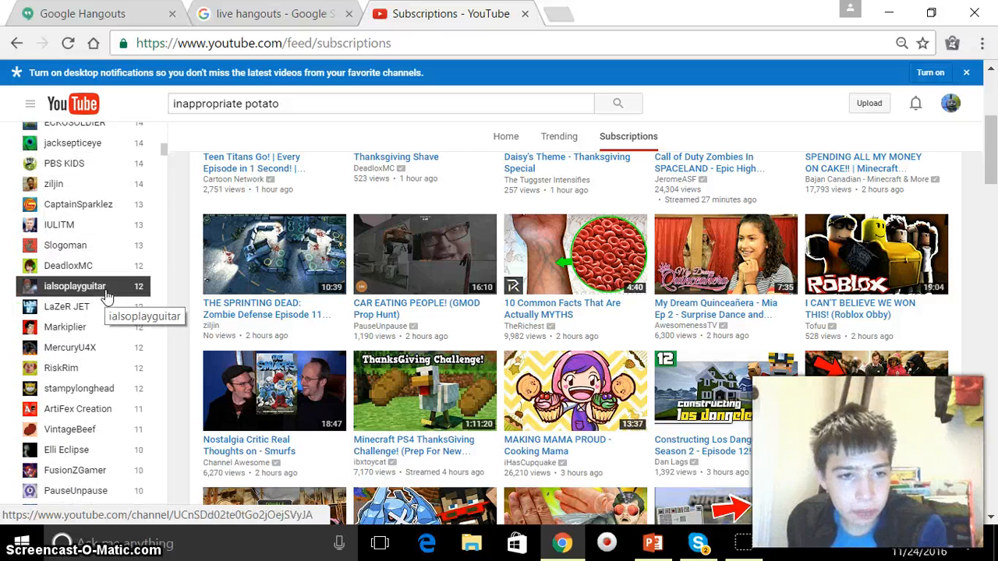
pyautogui.scroll(-3)
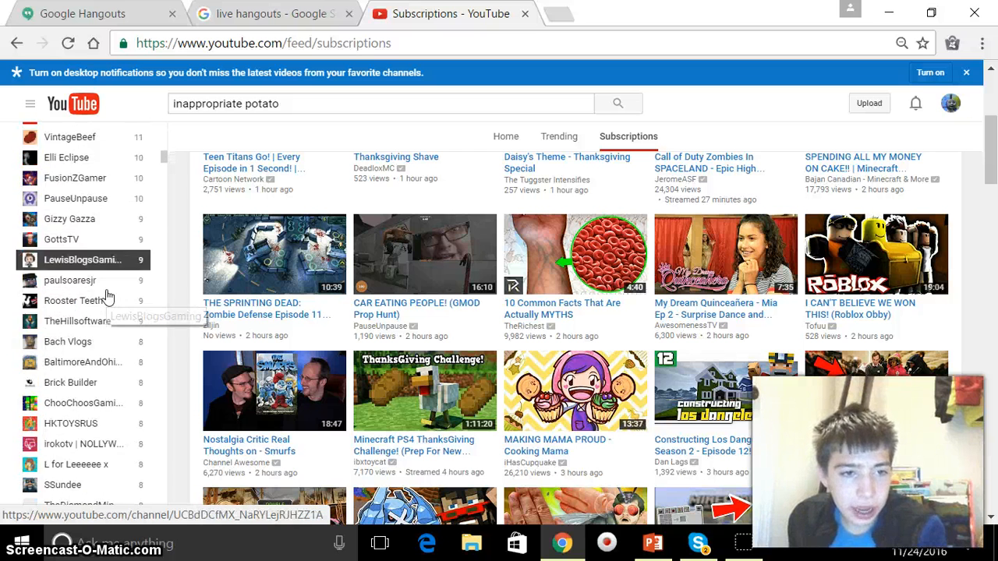
pyautogui.scroll(-3)
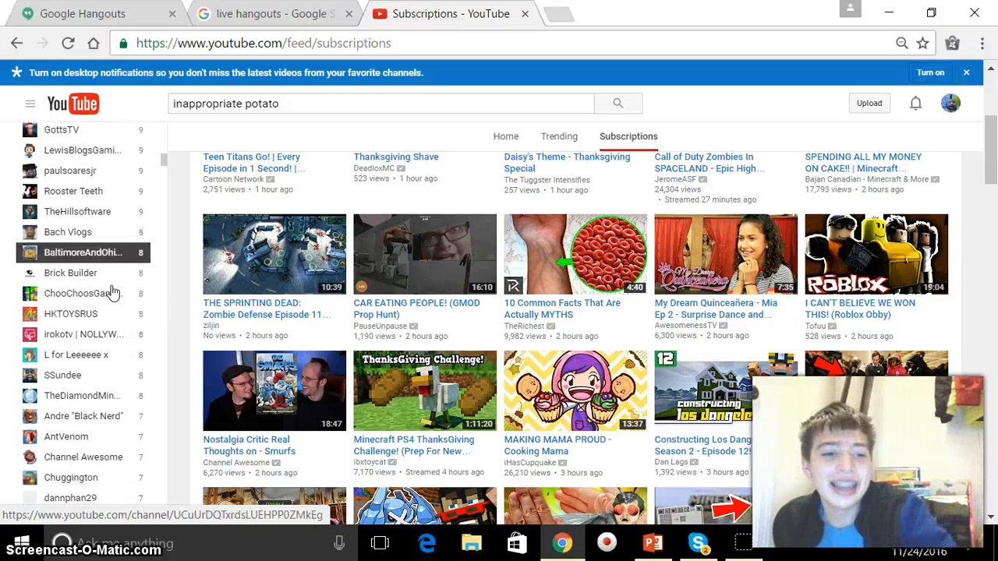
pyautogui.scroll(-3)
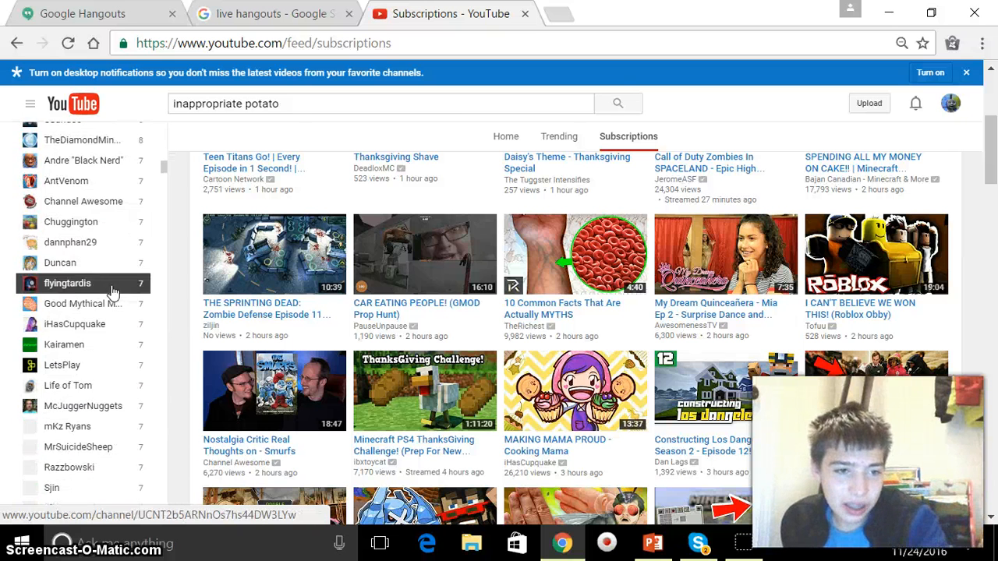
pyautogui.scroll(-3)
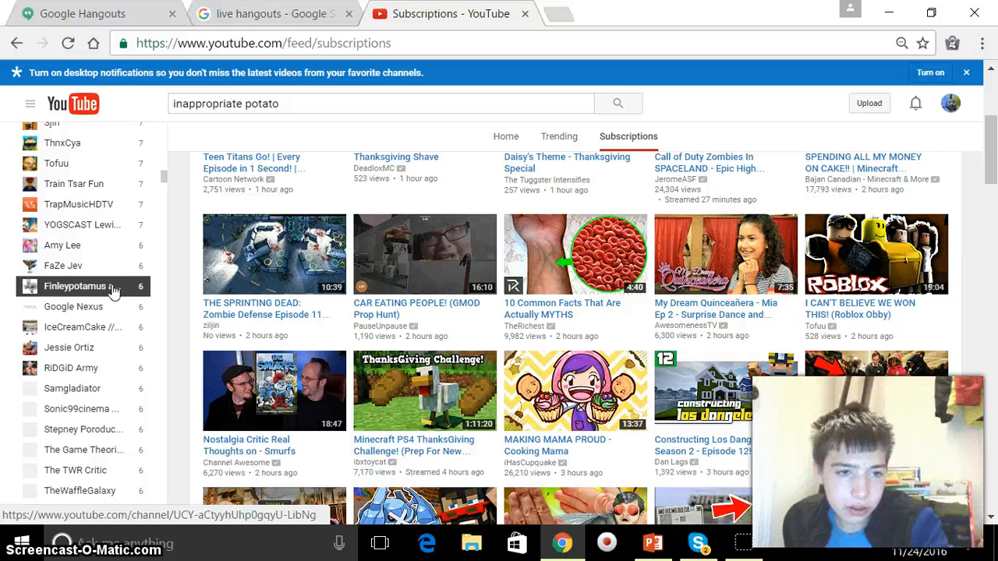
pyautogui.scroll(-3)
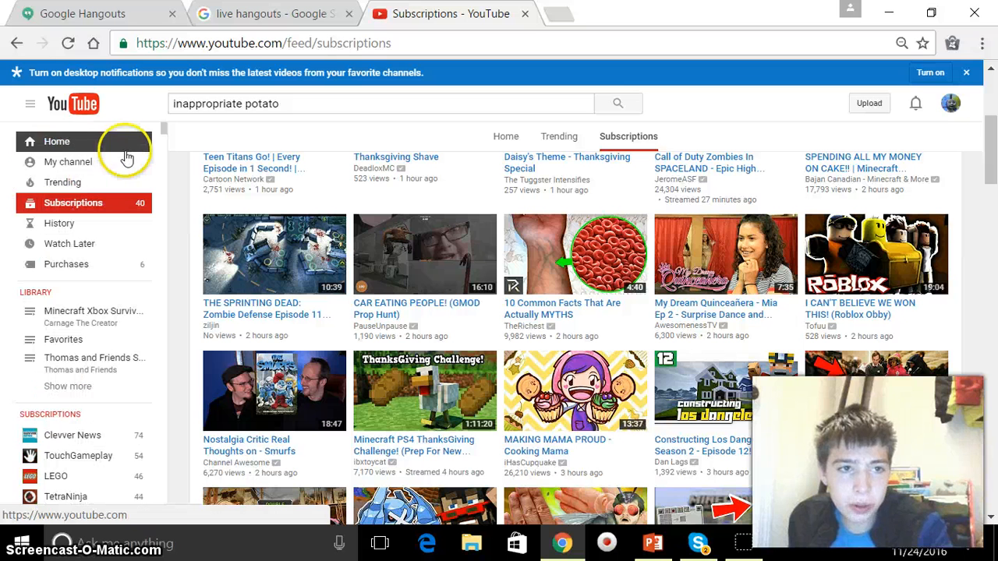
# - Browse the MCgThomasNo167 Productions channel page down through uploads, liked videos and upcoming streams
pyautogui.click(69, 160)
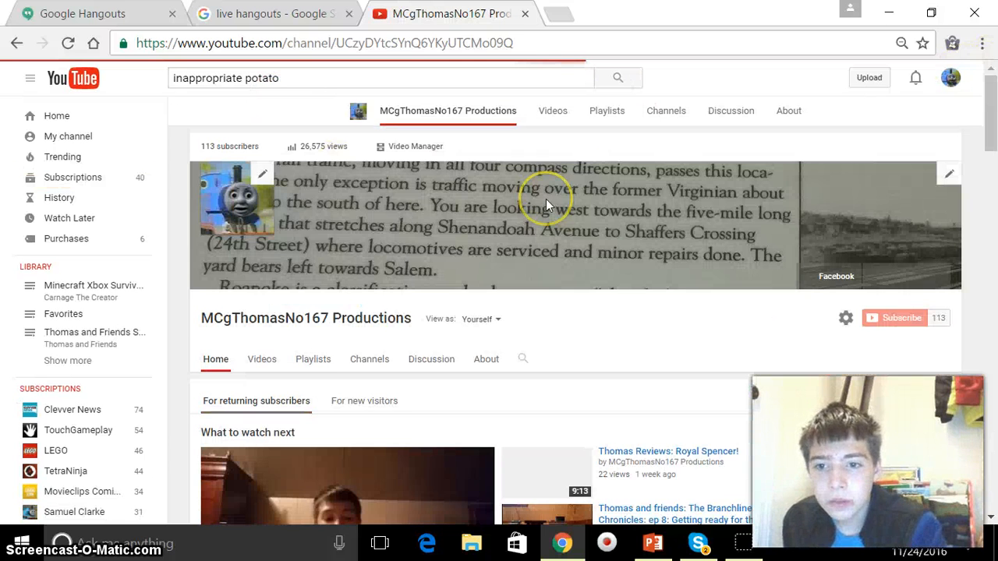
pyautogui.scroll(-3)
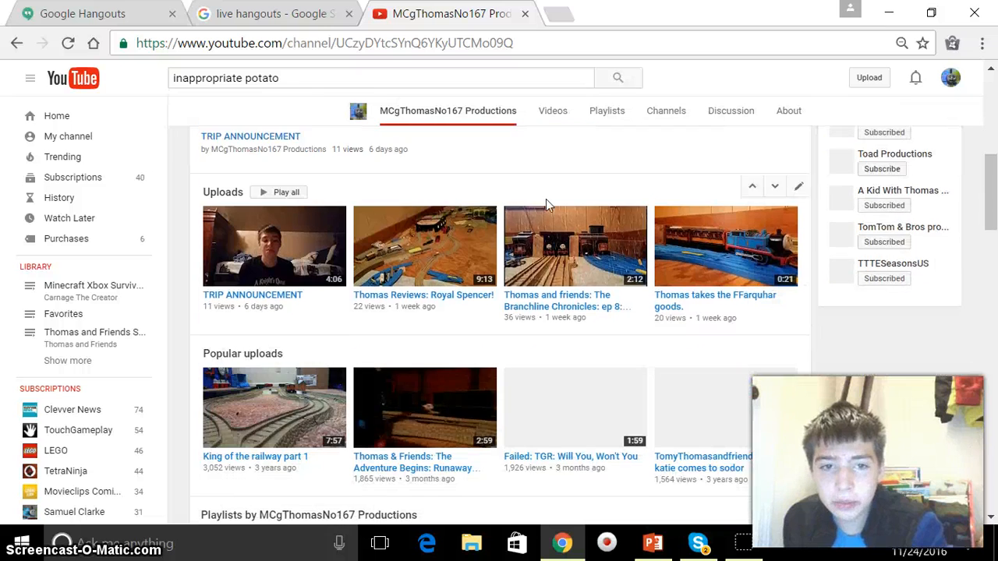
pyautogui.scroll(-3)
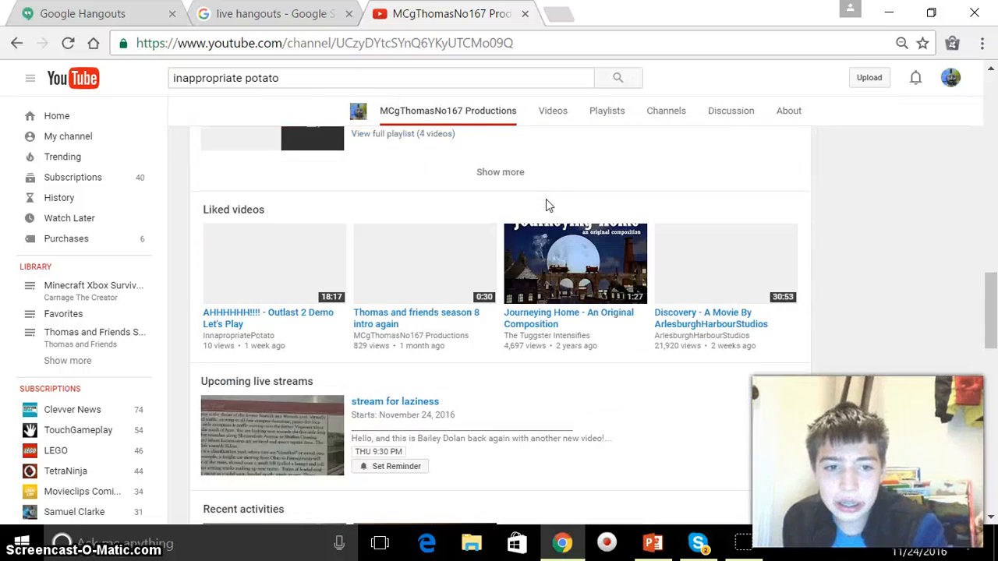
pyautogui.scroll(-3)
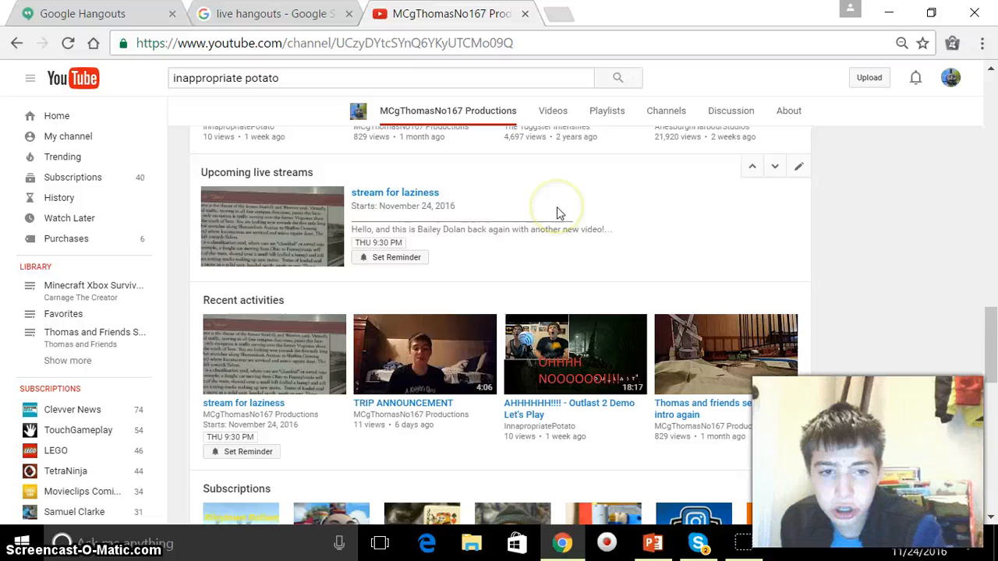
pyautogui.scroll(-3)
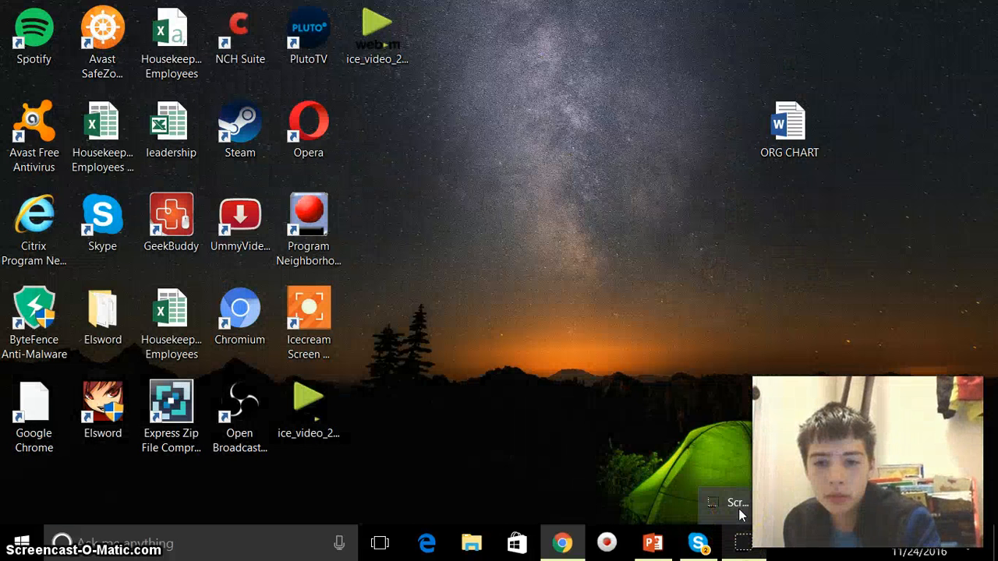
# - Bring the browser back in front with the AHHHHHH!!!! - Outlast 2 Demo Let's Play video
pyautogui.click(561, 543)
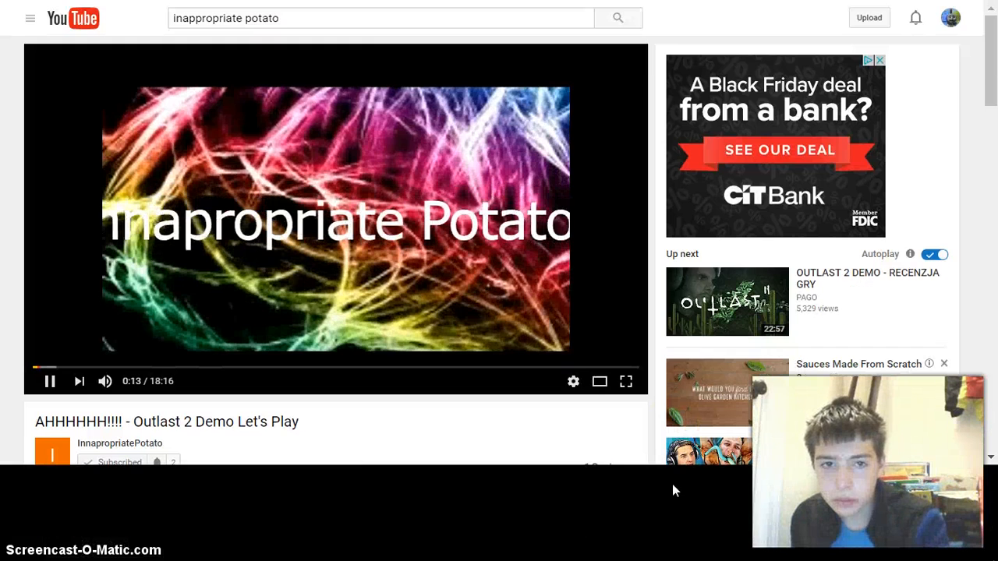
# - Watch the Outlast 2 Let's Play fullscreen, skipped ahead to its ending so autoplay starts the next video
pyautogui.click(625, 381)
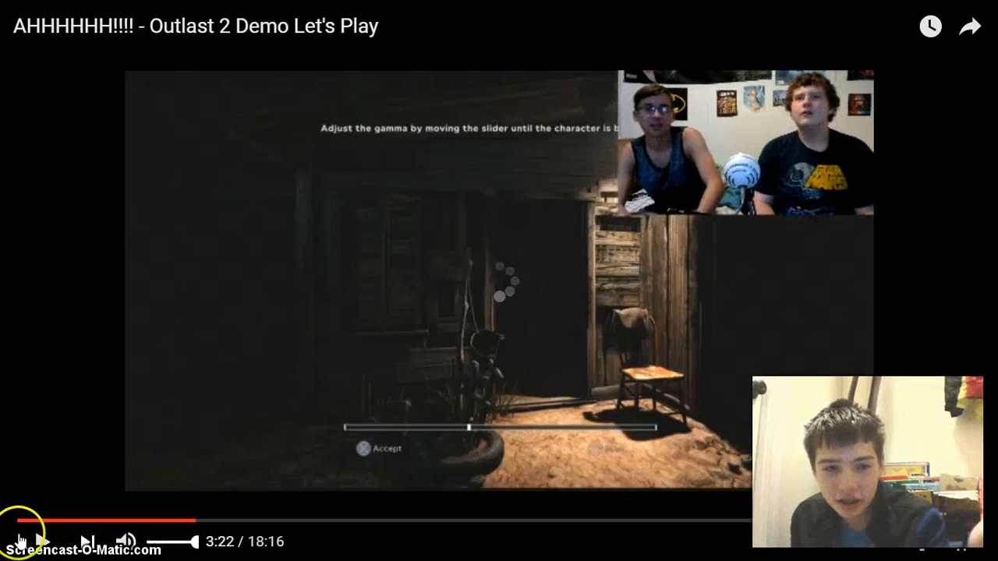
pyautogui.click(23, 541)
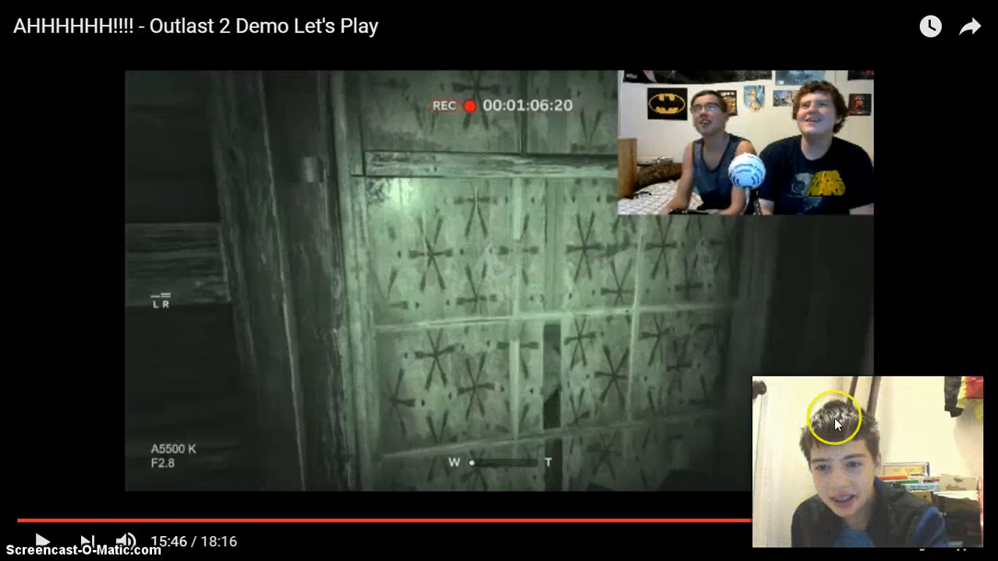
pyautogui.click(43, 541)
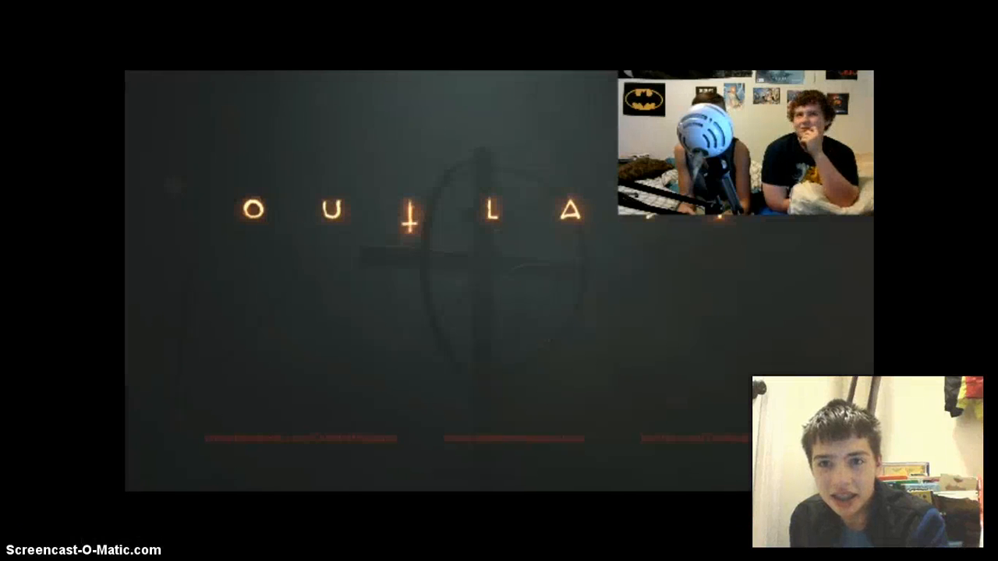
pyautogui.moveTo(721, 153)
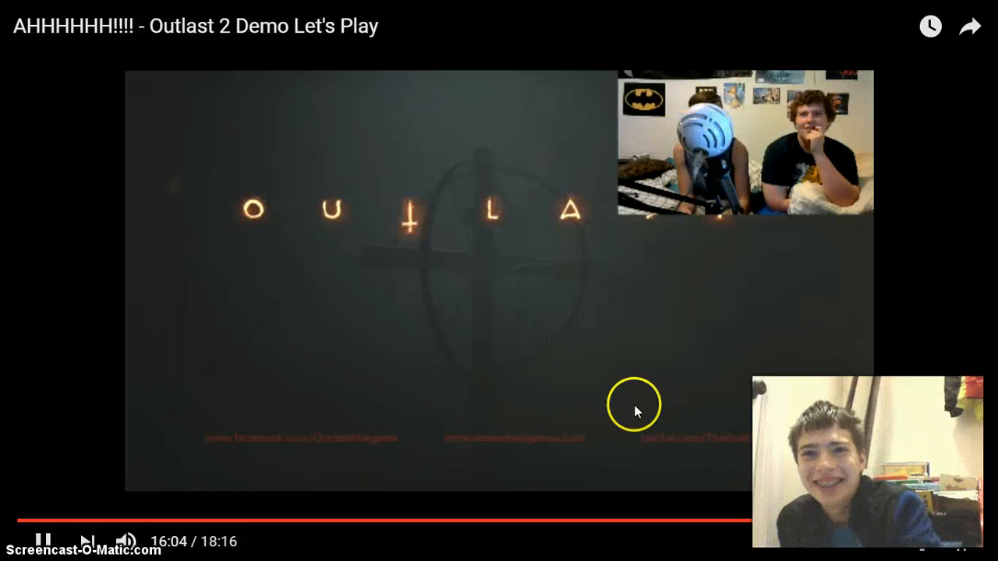
pyautogui.moveTo(830, 274)
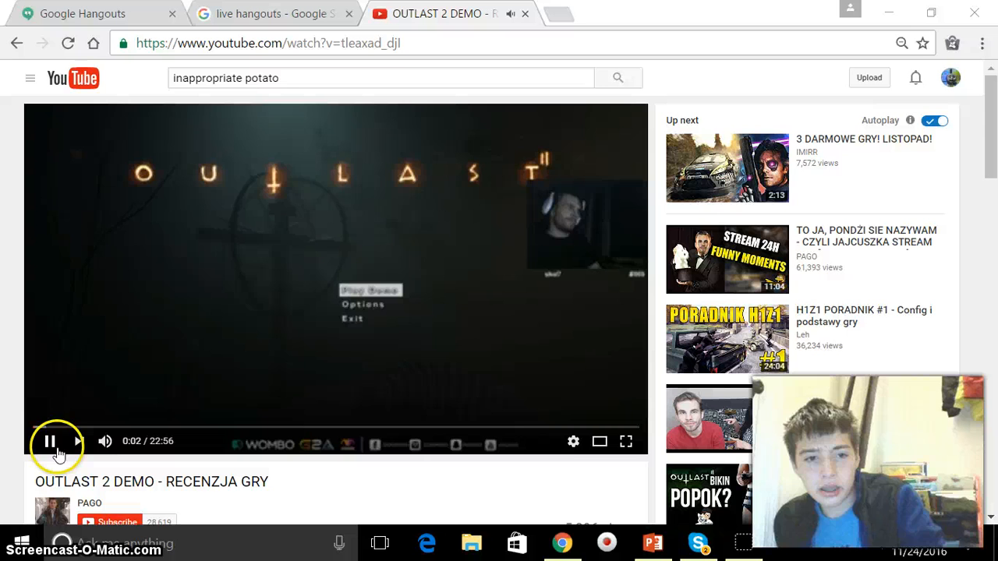
# - Pause the OUTLAST 2 DEMO - RECENZJA GRY video and return to the YouTube home page
pyautogui.click(47, 440)
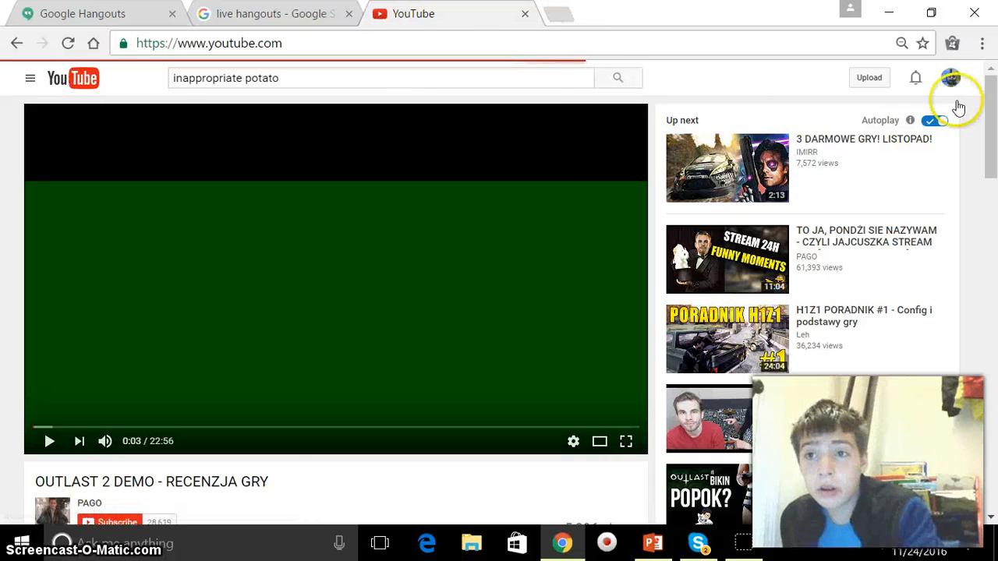
pyautogui.click(72, 78)
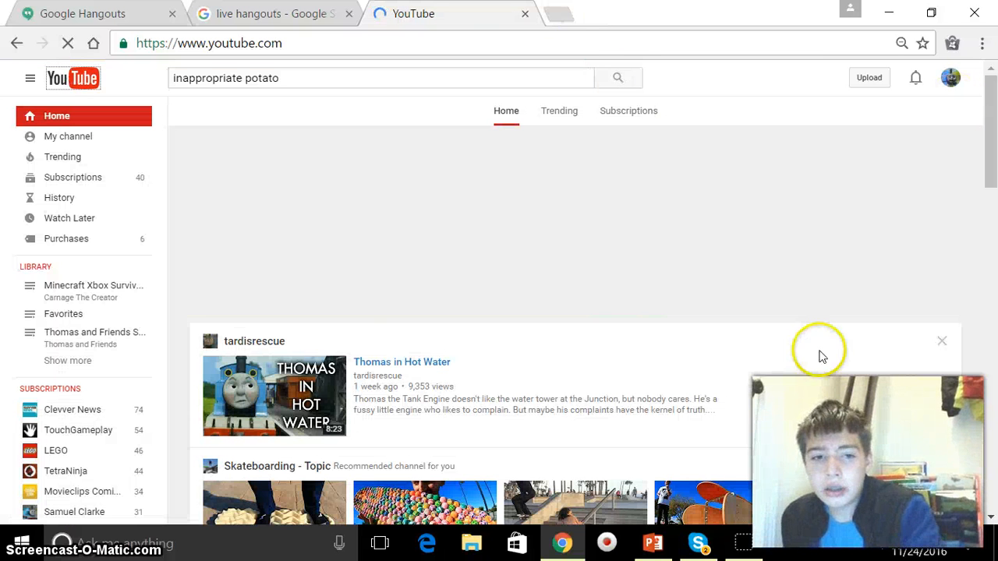